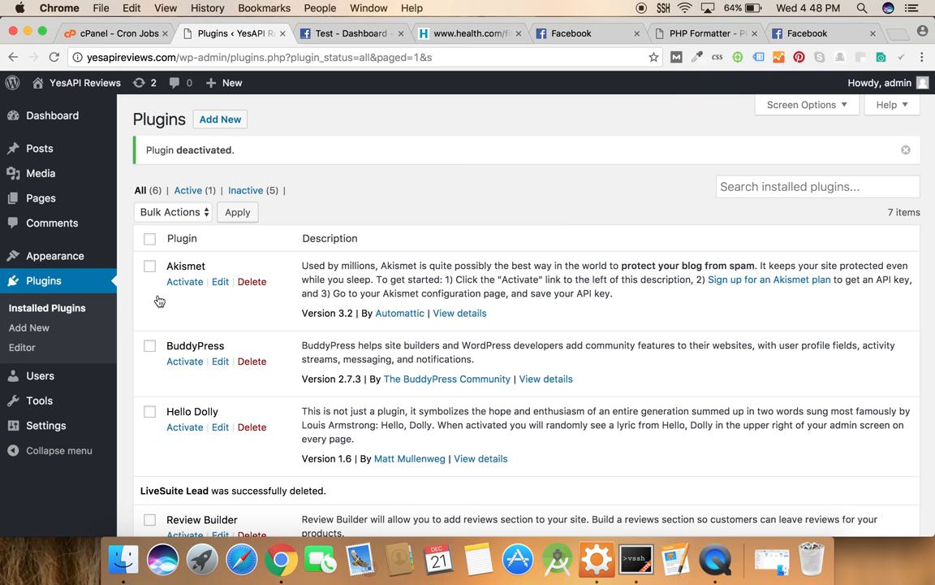
mouse_move(49, 332)
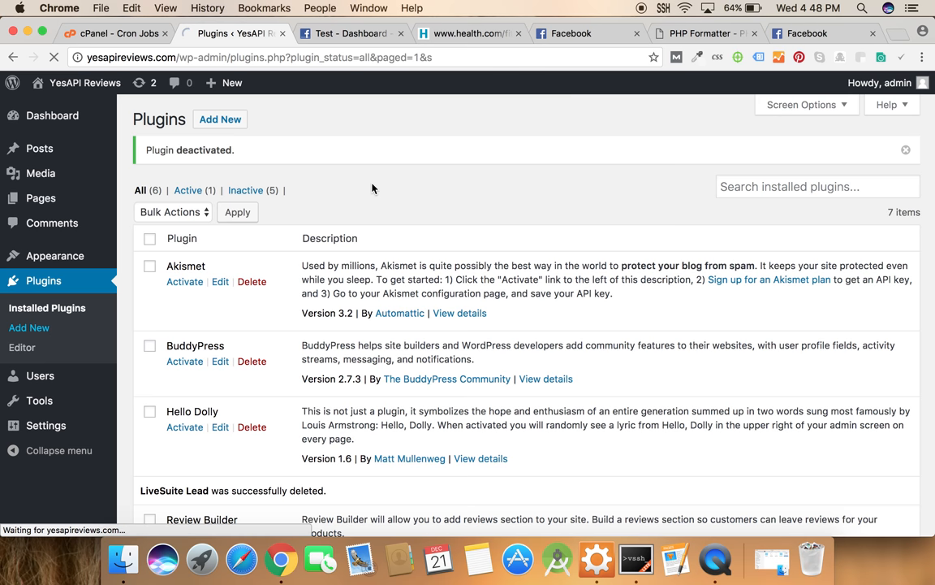
Upload the LiveSuitePro.zip package and install it as a new plugin
left_click(29, 328)
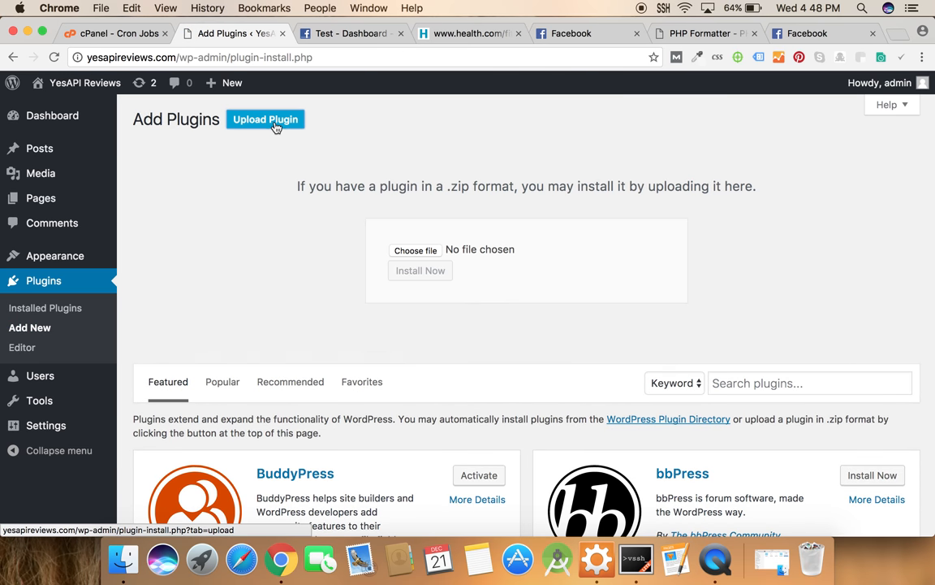
left_click(416, 250)
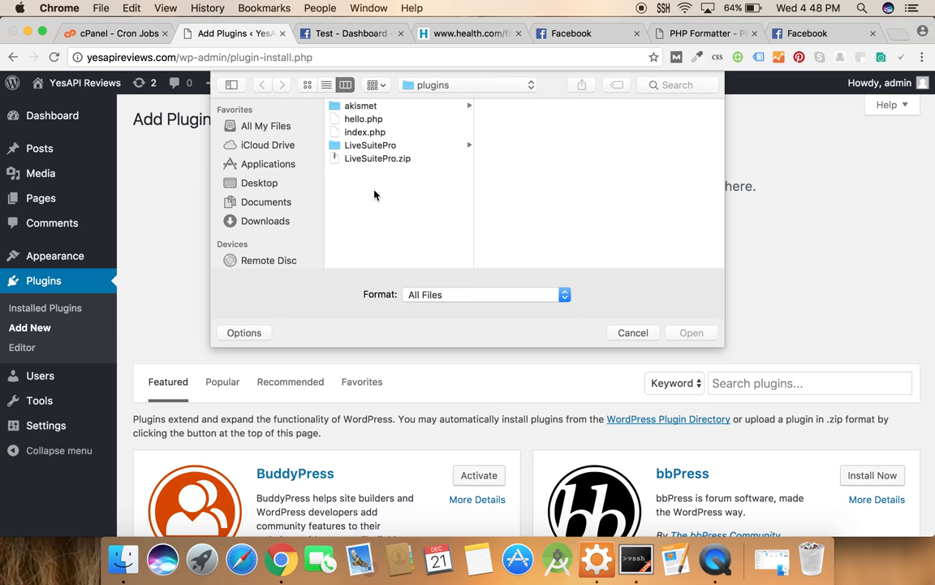
left_click(633, 331)
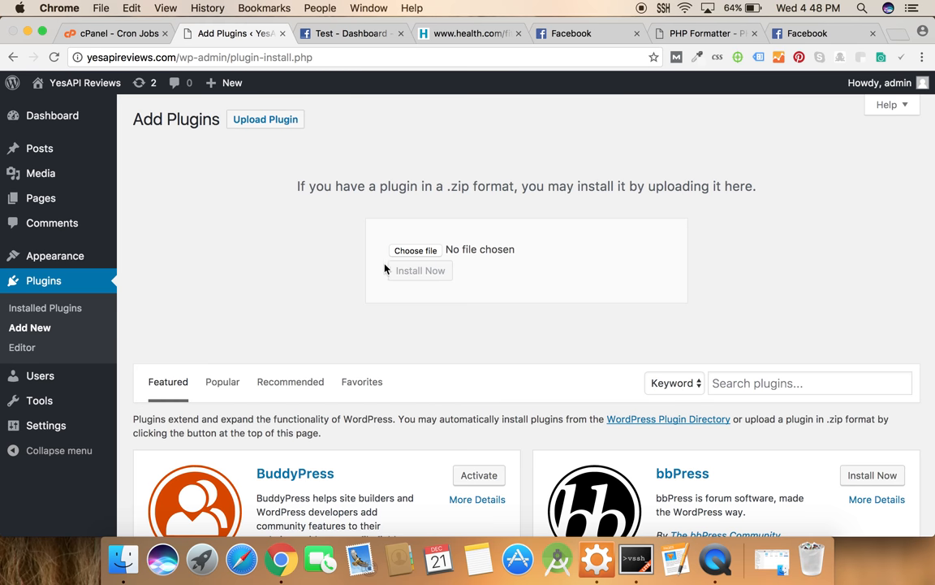
left_click(422, 270)
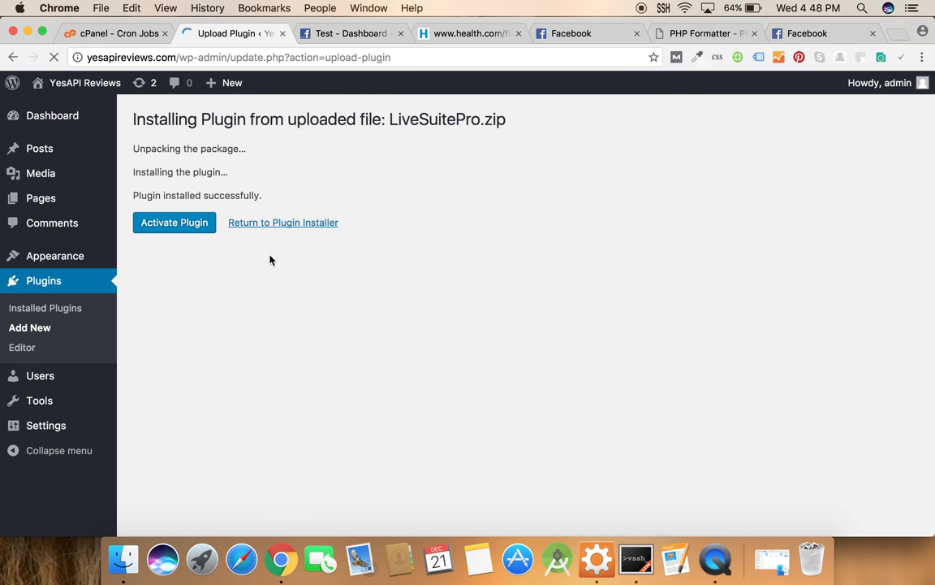
mouse_move(241, 312)
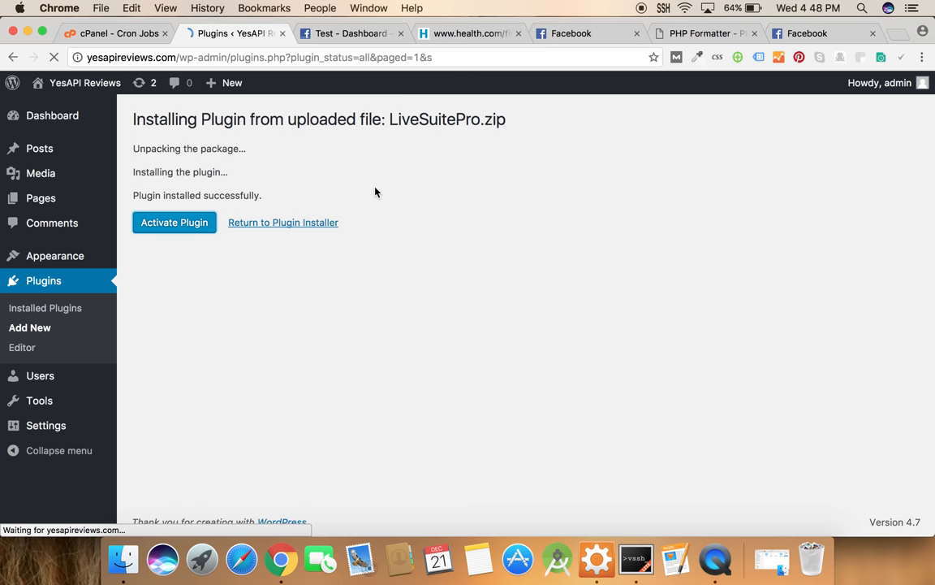
Activate LiveSuite Lead and go to its configuration page's Facebook App Key field
left_click(174, 221)
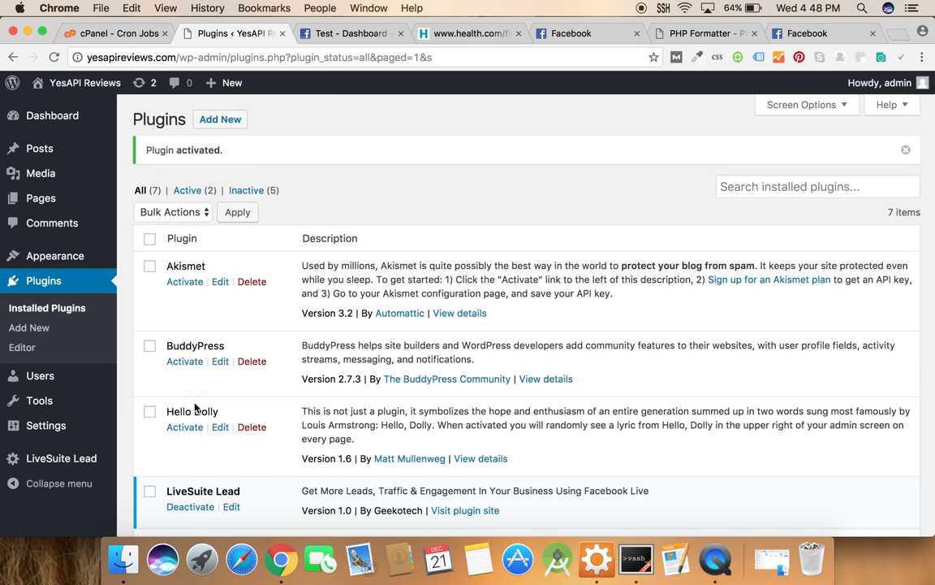
mouse_move(77, 458)
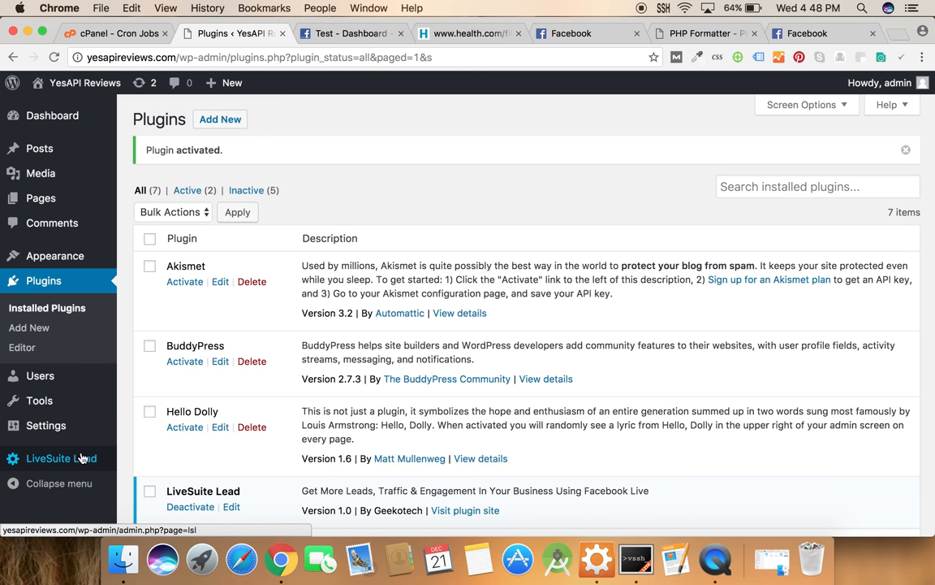
left_click(58, 457)
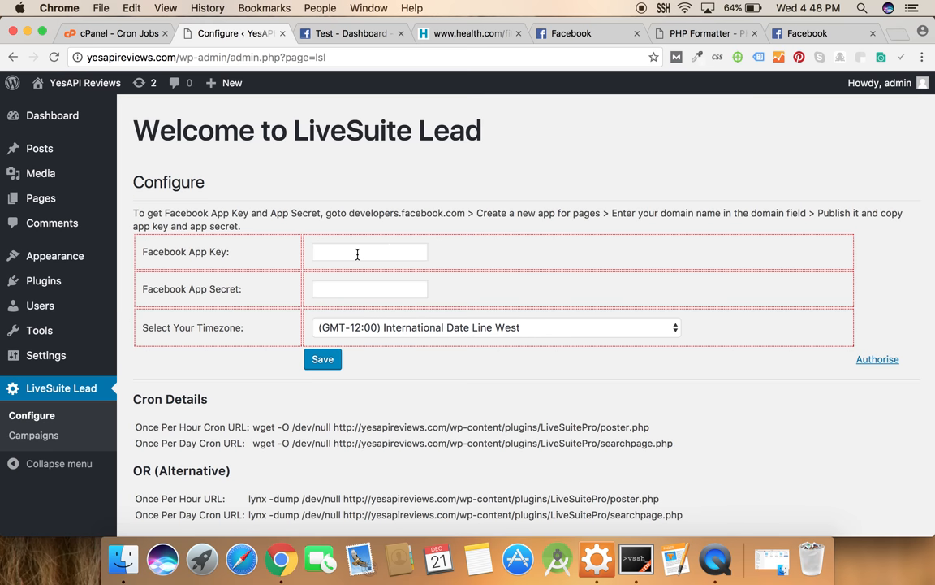
double_click(164, 251)
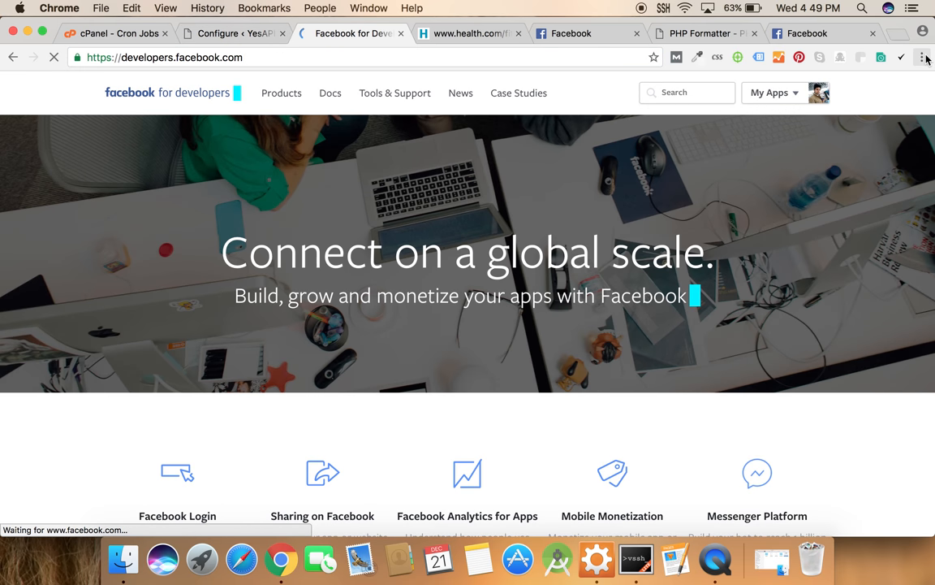
Create a new Facebook app 'test' in the Apps for Pages category, passing the security check
left_click(776, 93)
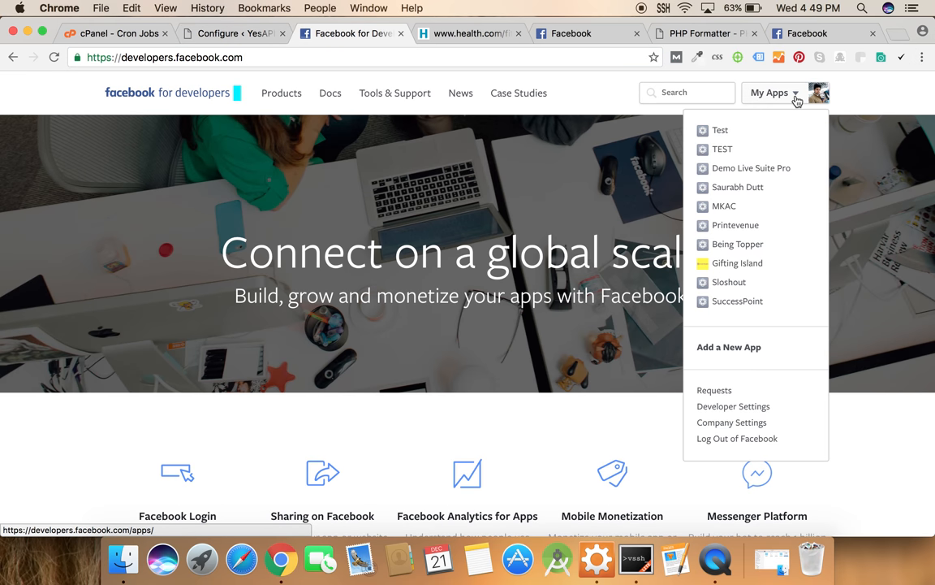
mouse_move(753, 348)
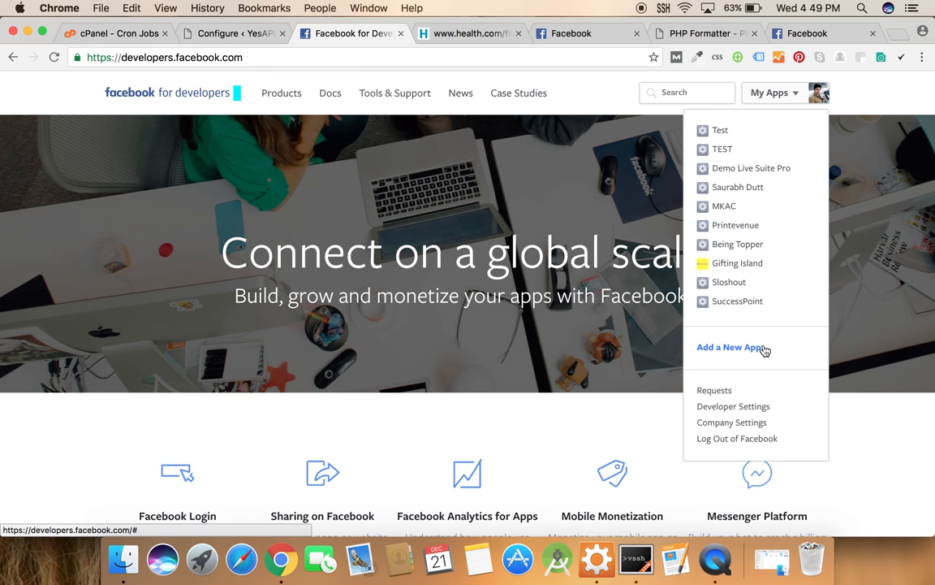
left_click(728, 347)
type("test")
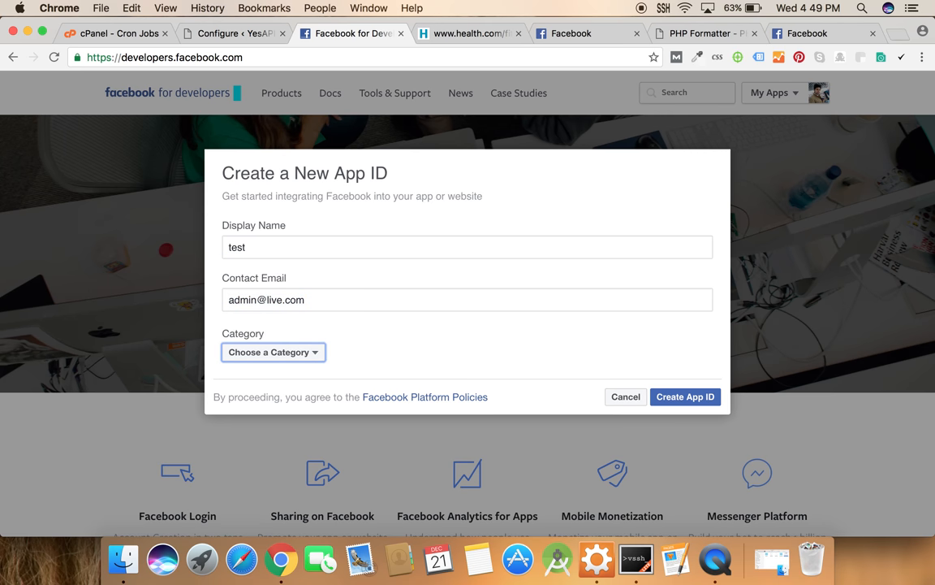
left_click(273, 352)
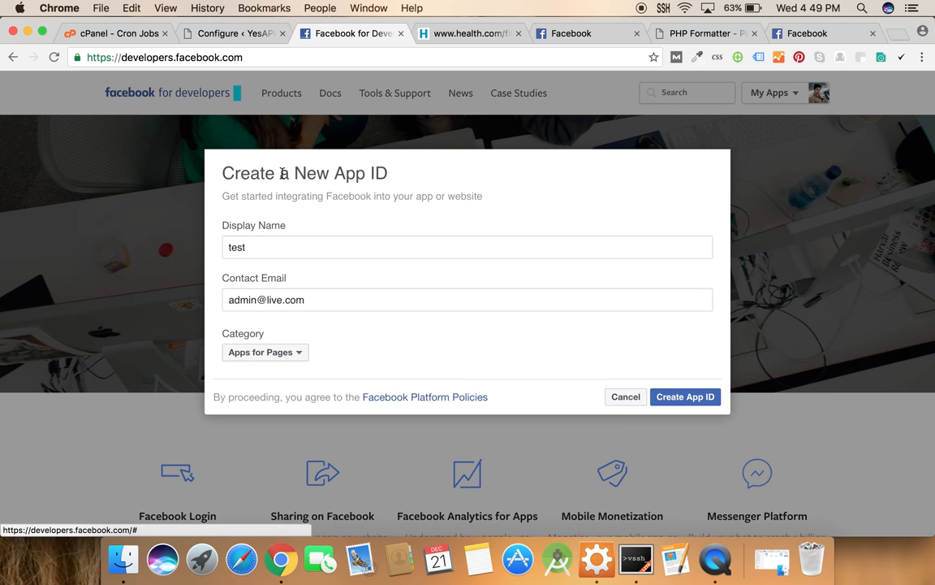
left_click(685, 396)
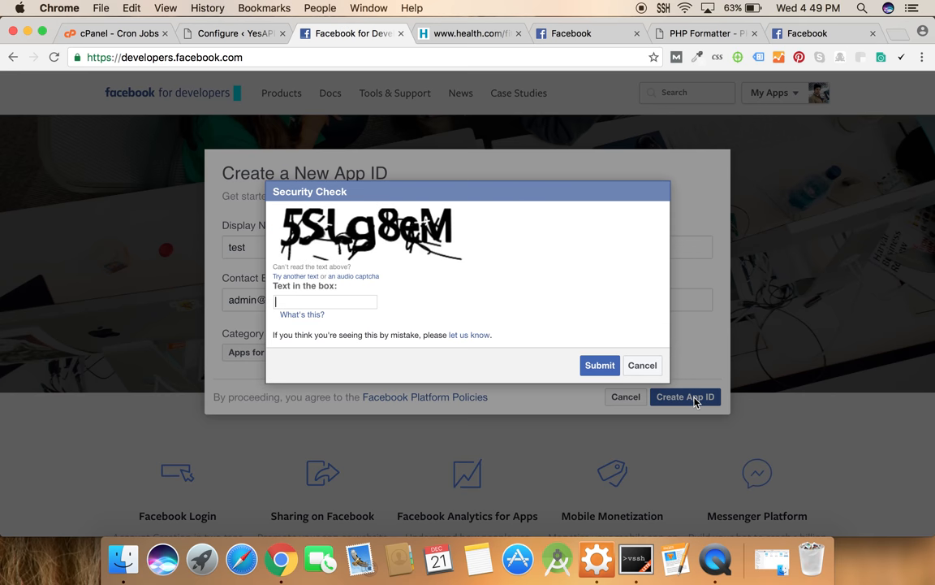
type("5S")
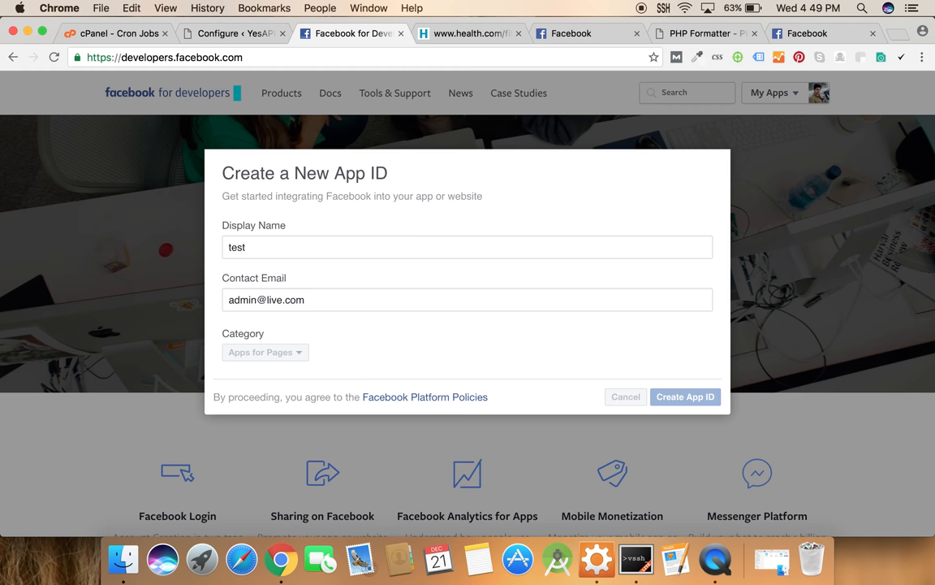
left_click(686, 396)
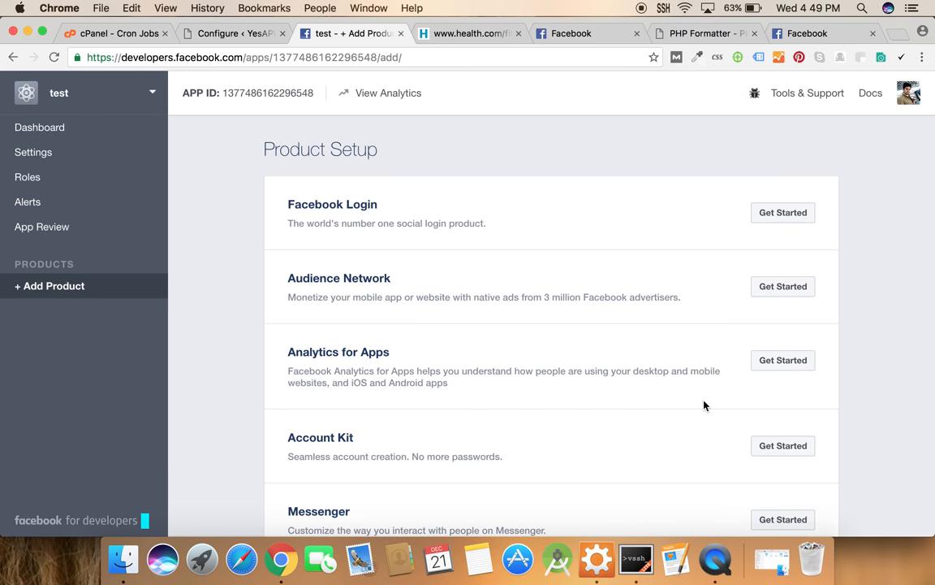
mouse_move(92, 159)
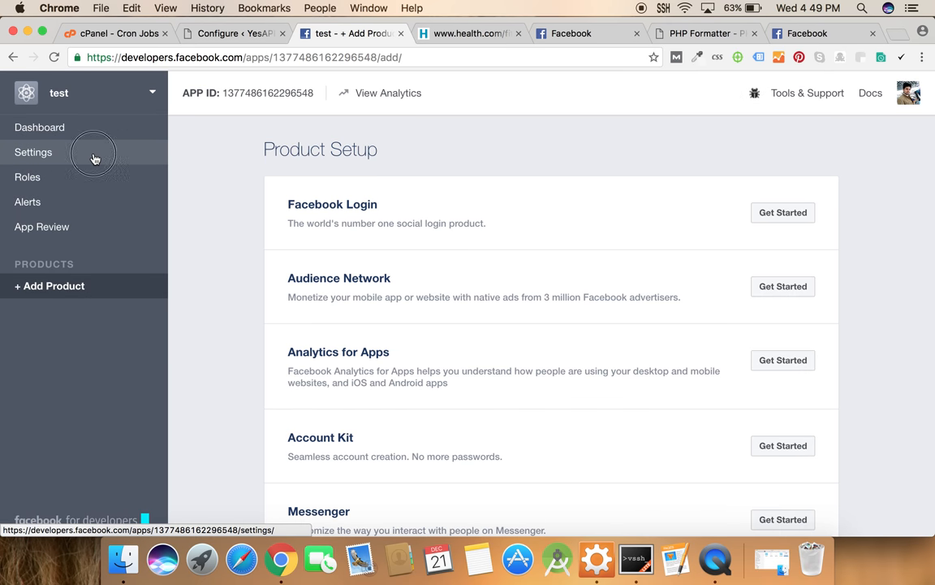
Set the app domain to yesapireviews.com, add a Website platform with that URL, and save
left_click(33, 153)
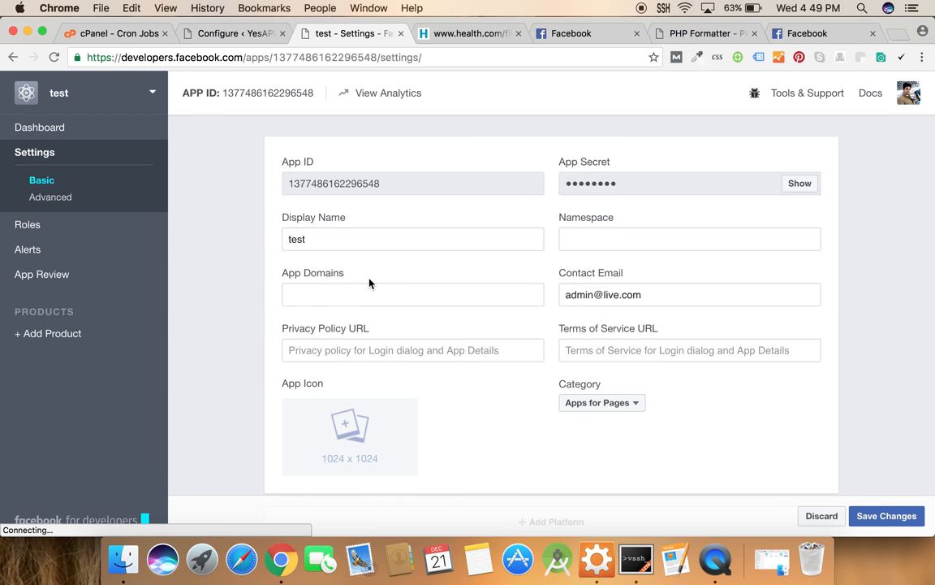
double_click(312, 273)
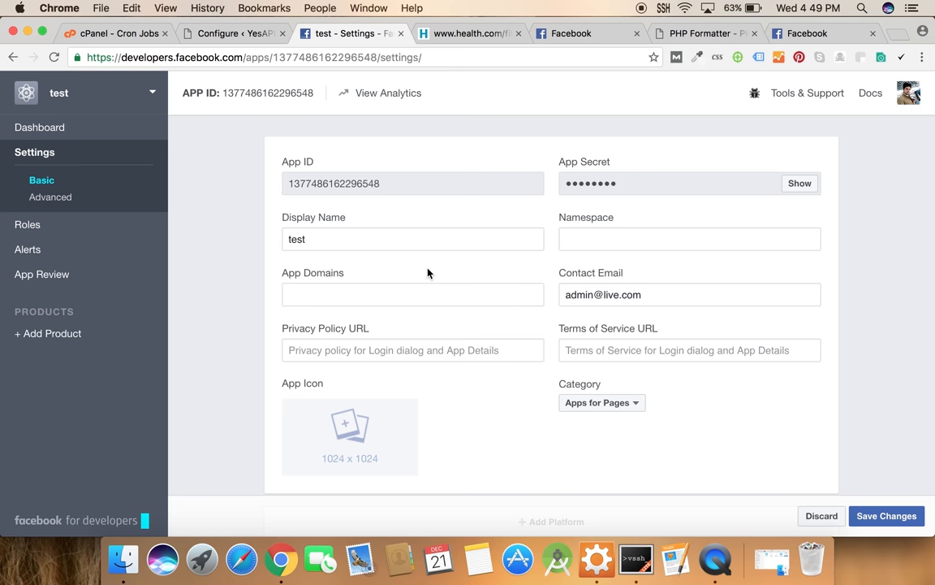
left_click(243, 38)
type("http://yesapireviews.com/")
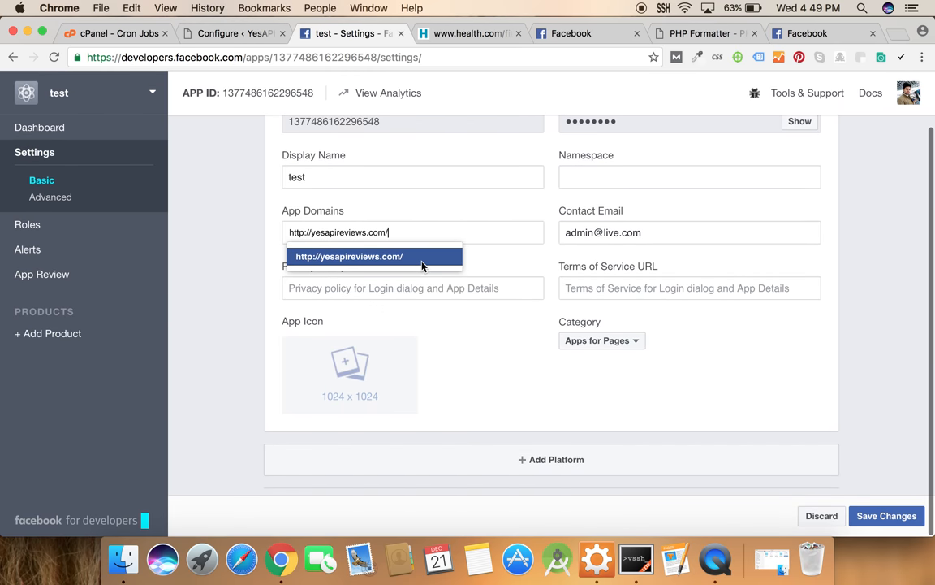
left_click(551, 460)
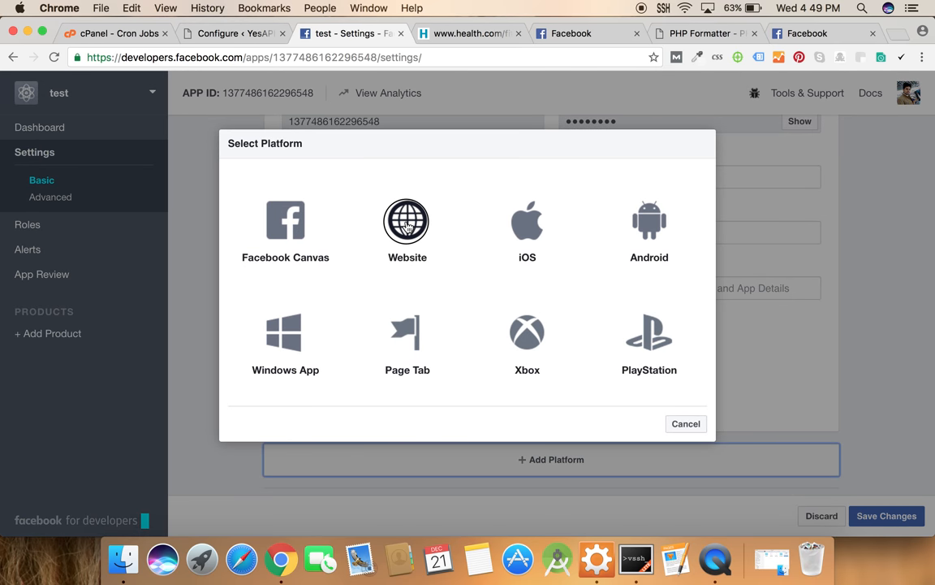
left_click(406, 221)
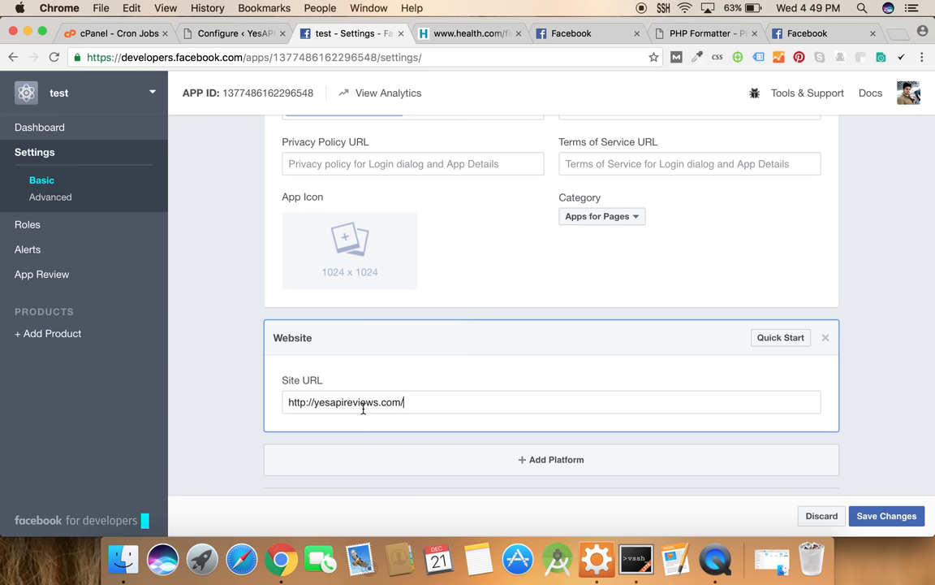
left_click(886, 516)
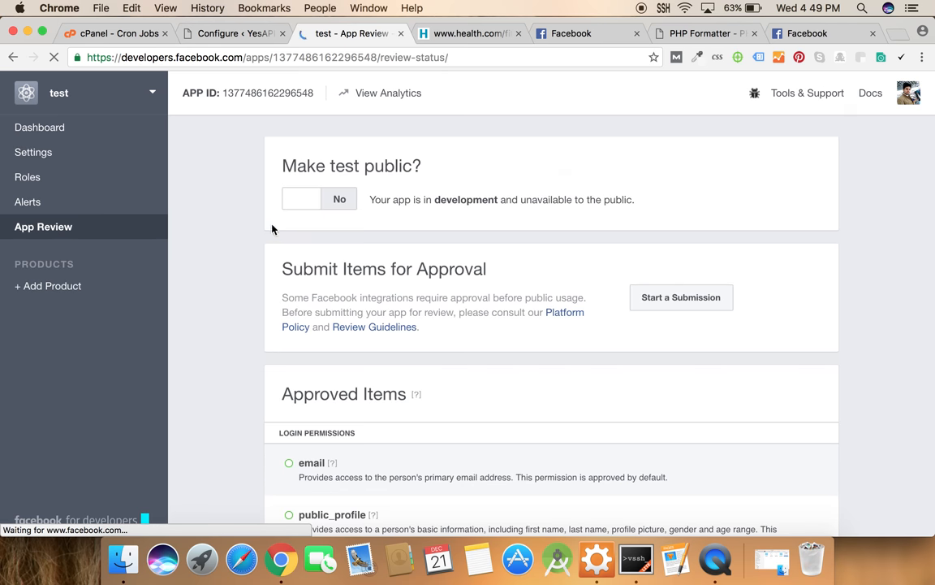
Switch the test app from development to public, confirming the prompt
left_click(318, 198)
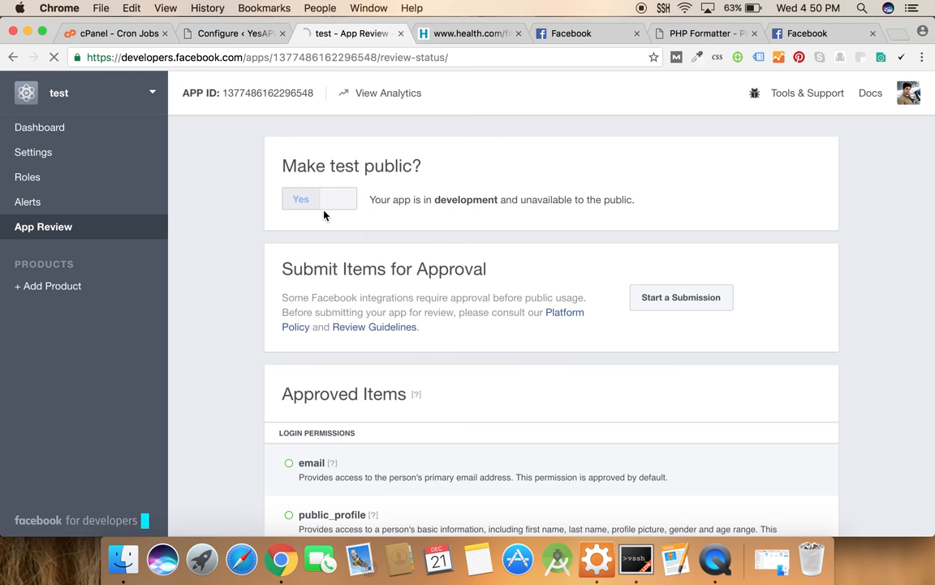
left_click(318, 199)
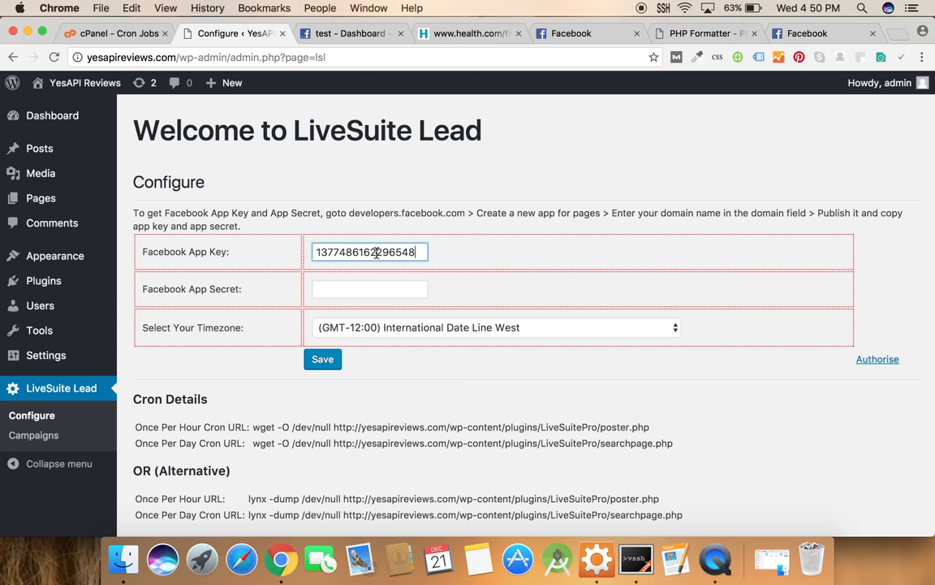
Reveal the app secret on Facebook and enter it as LiveSuite Lead's App Secret
left_click(347, 33)
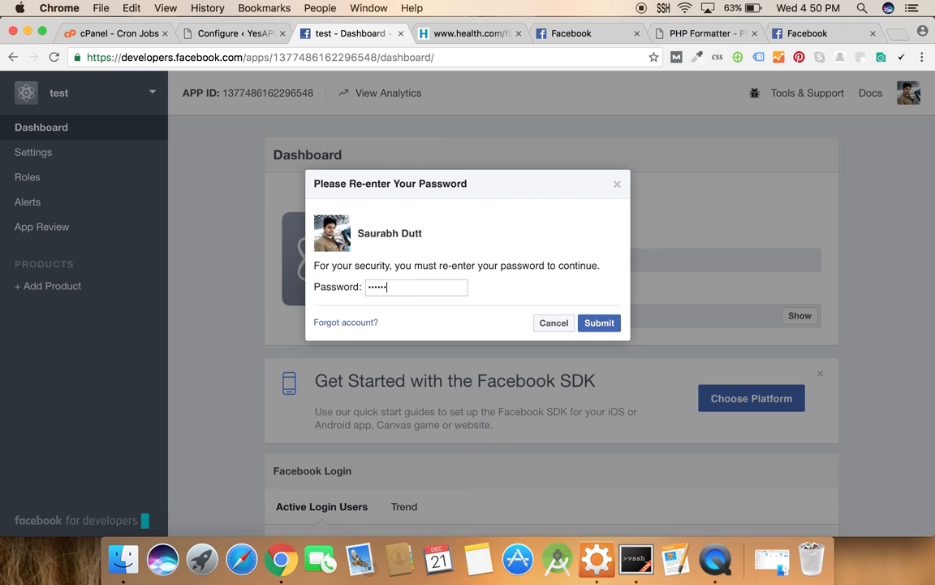
left_click(599, 323)
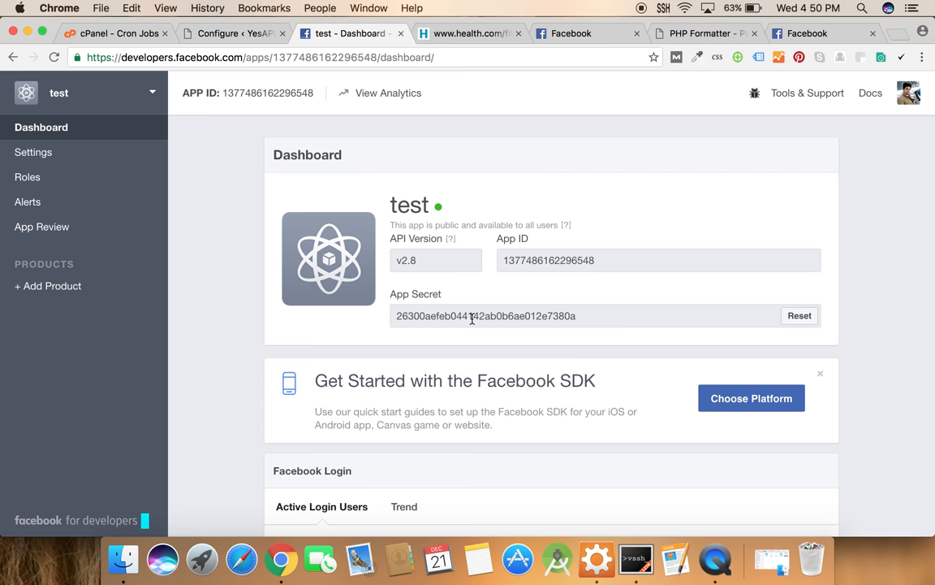
left_click(227, 37)
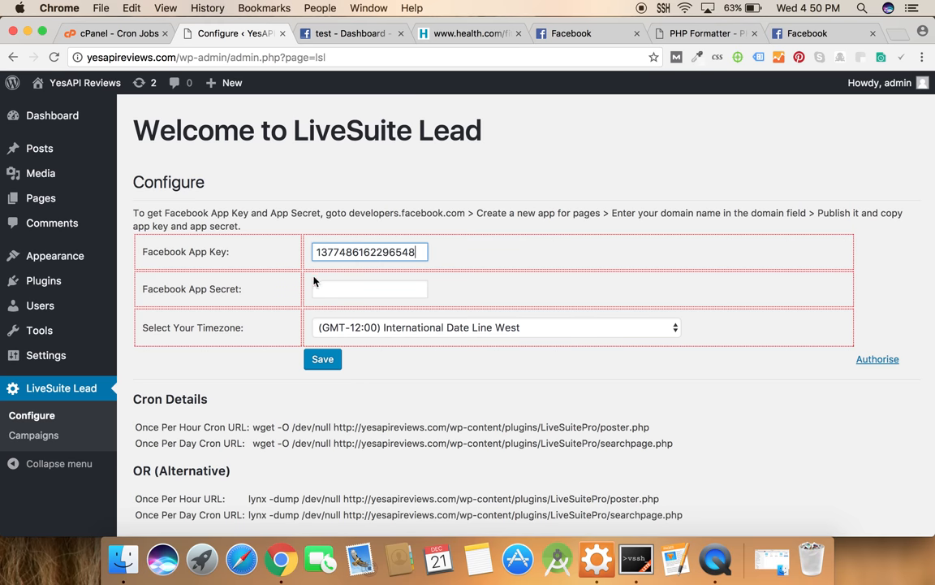
Choose the GMT+05:30 Chennai, Kolkata timezone, save the configuration and start Facebook authorisation
left_click(495, 328)
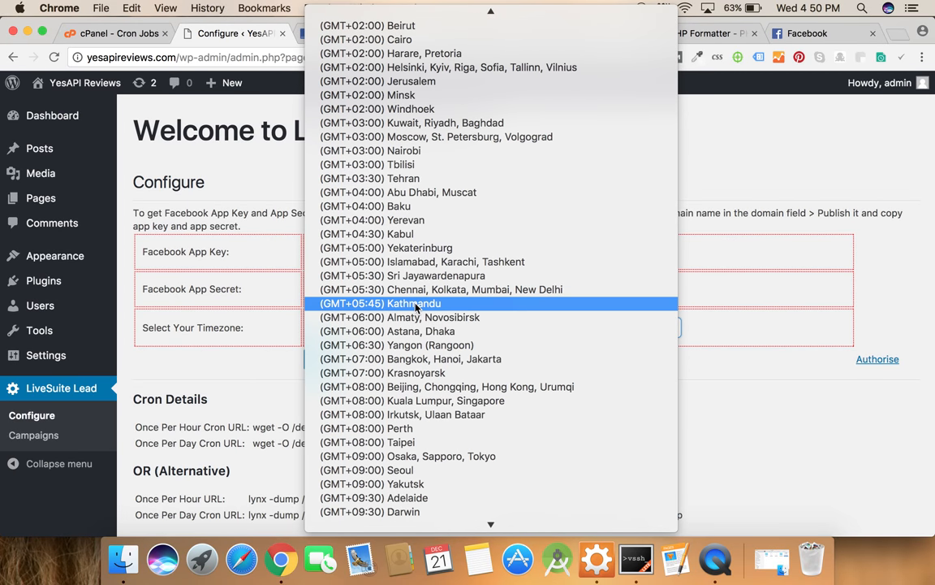
left_click(440, 289)
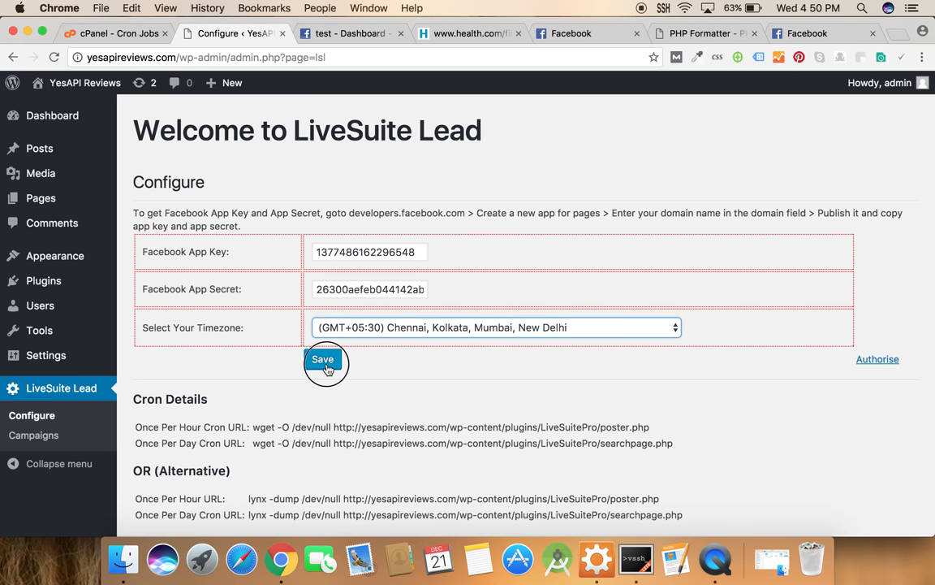
left_click(321, 359)
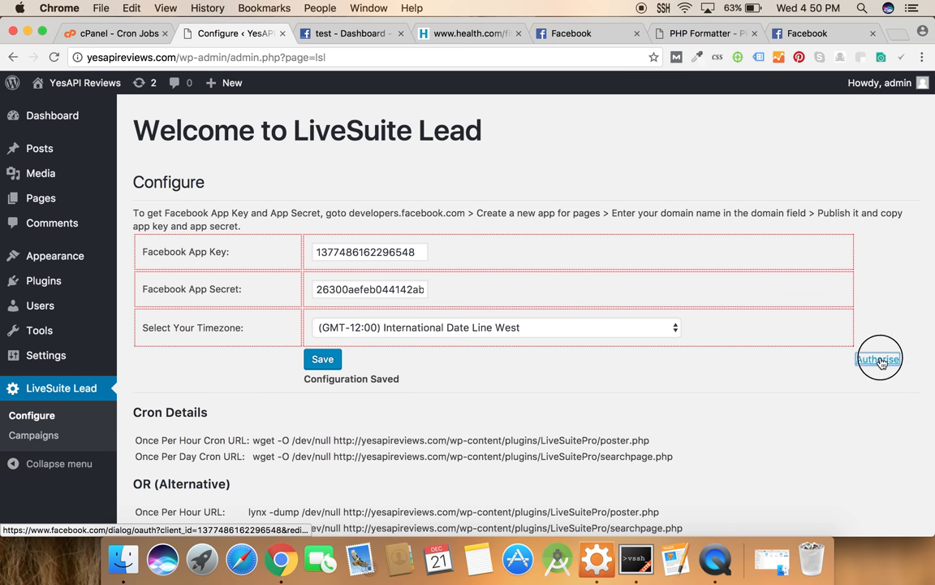
left_click(877, 357)
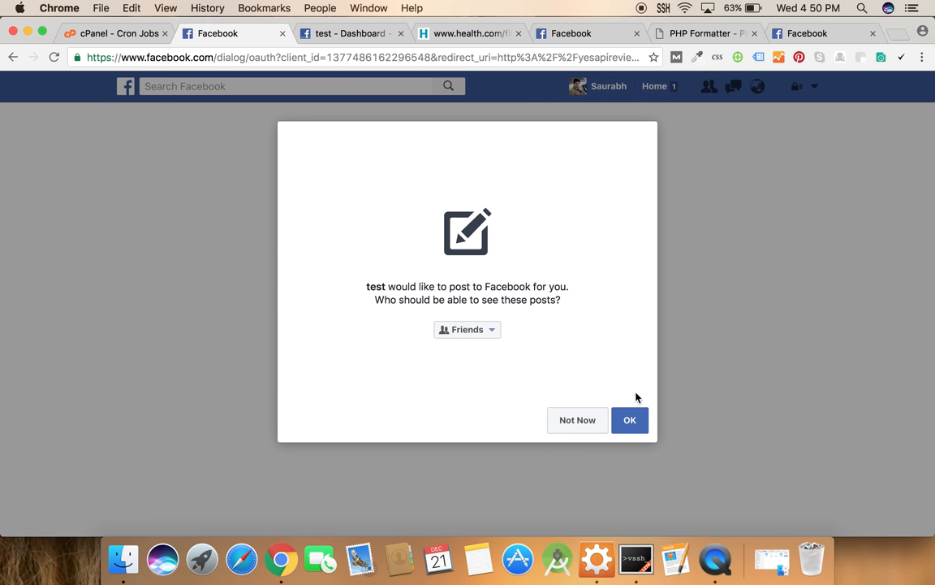
Allow the test app to post on your behalf and to manage and publish as your Pages
left_click(630, 419)
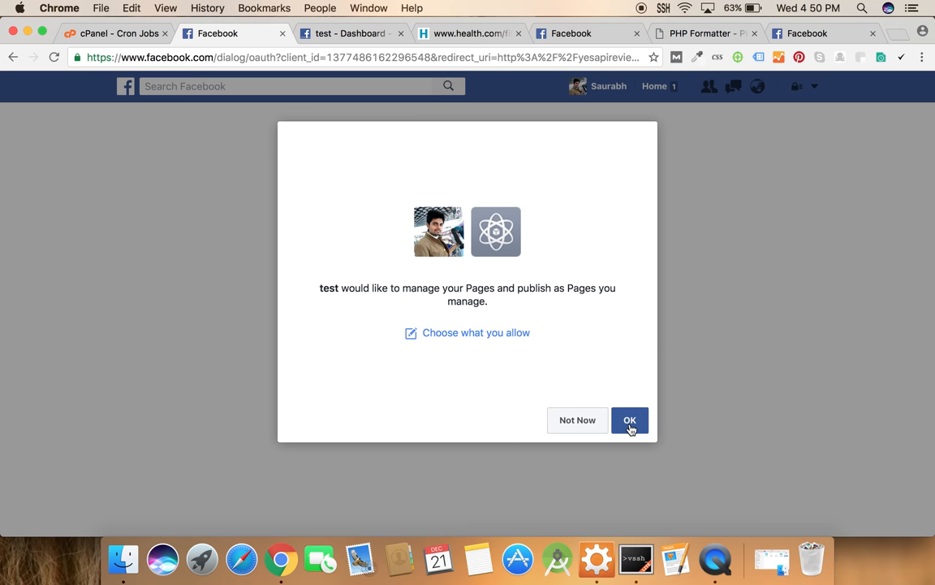
left_click(630, 419)
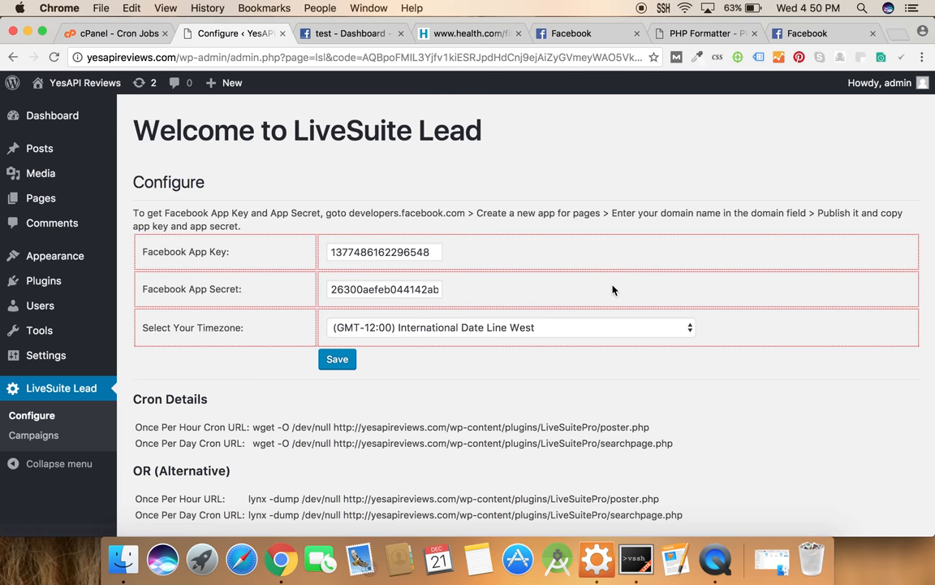
mouse_move(179, 414)
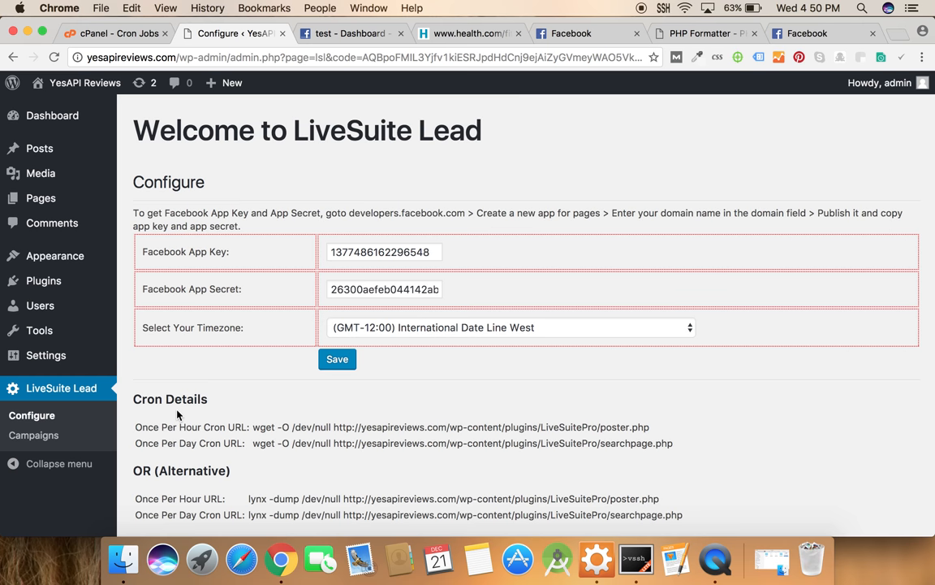
Go to LiveSuite Lead's Campaigns list showing the inactive Test Campaign for Health
left_click(33, 435)
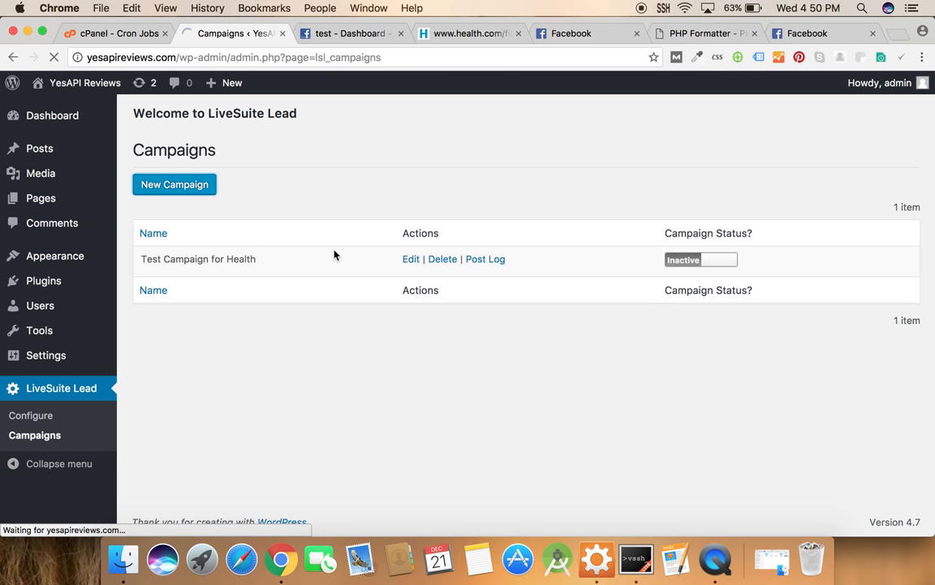
Edit the campaign, naming it Health Campaign with keywords health and fitness
left_click(411, 258)
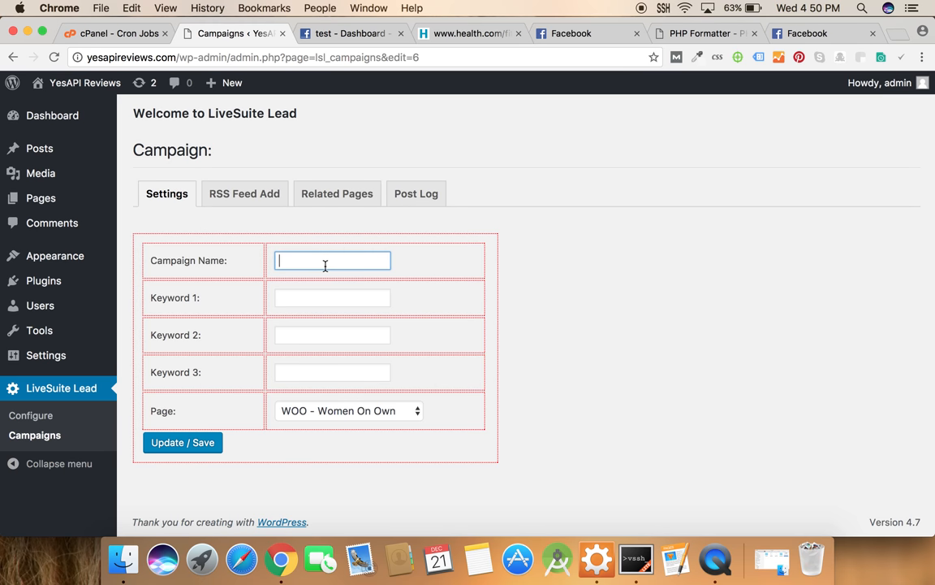
type("Health Campaign")
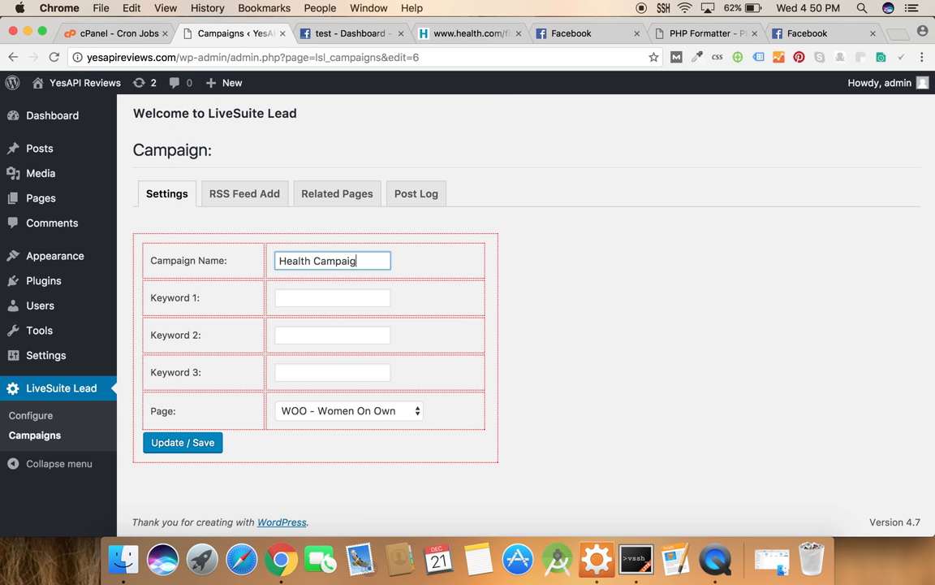
left_click(331, 298)
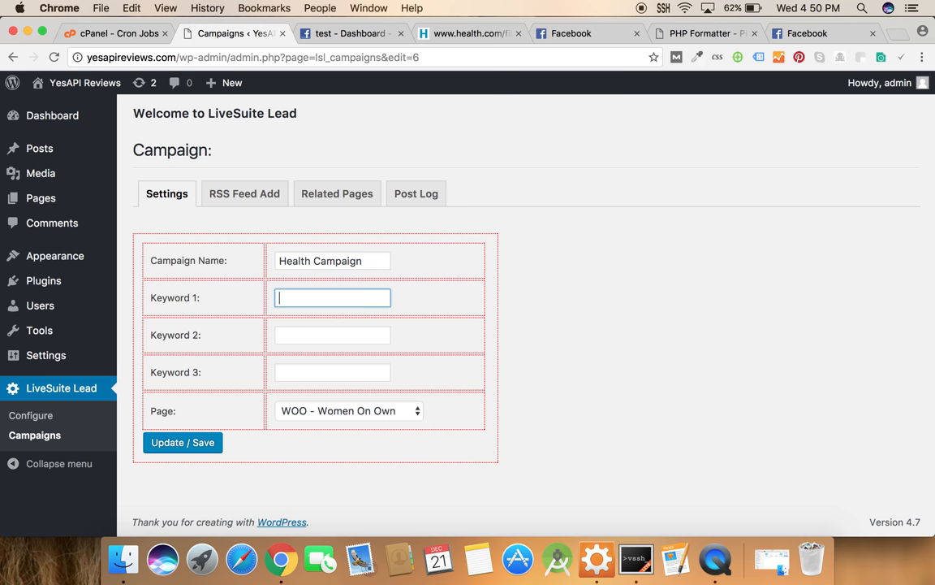
type("health")
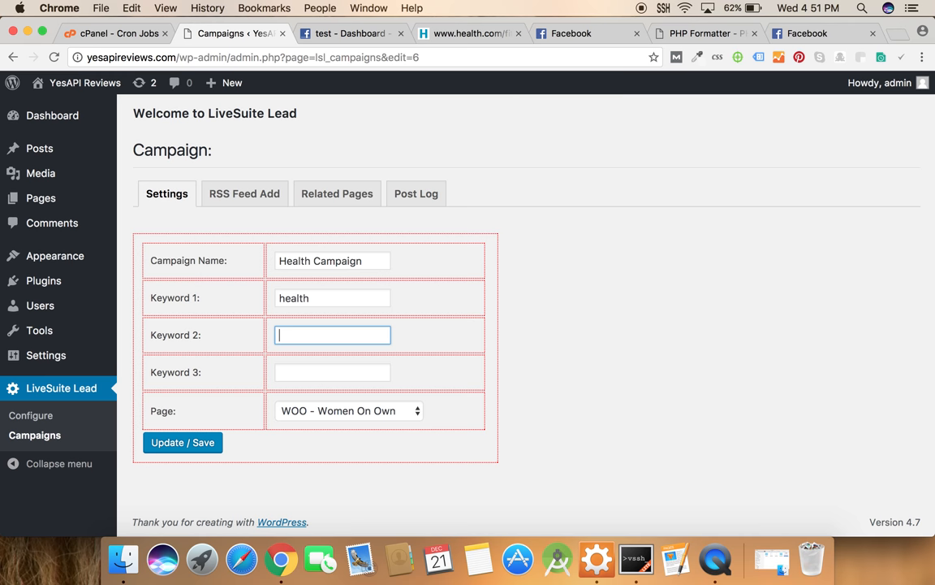
type("fitness")
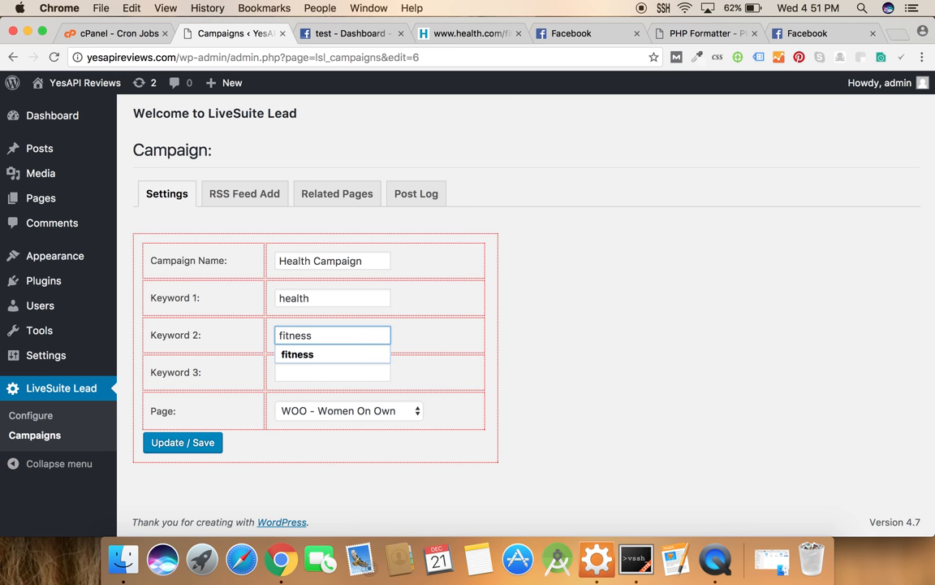
left_click(347, 409)
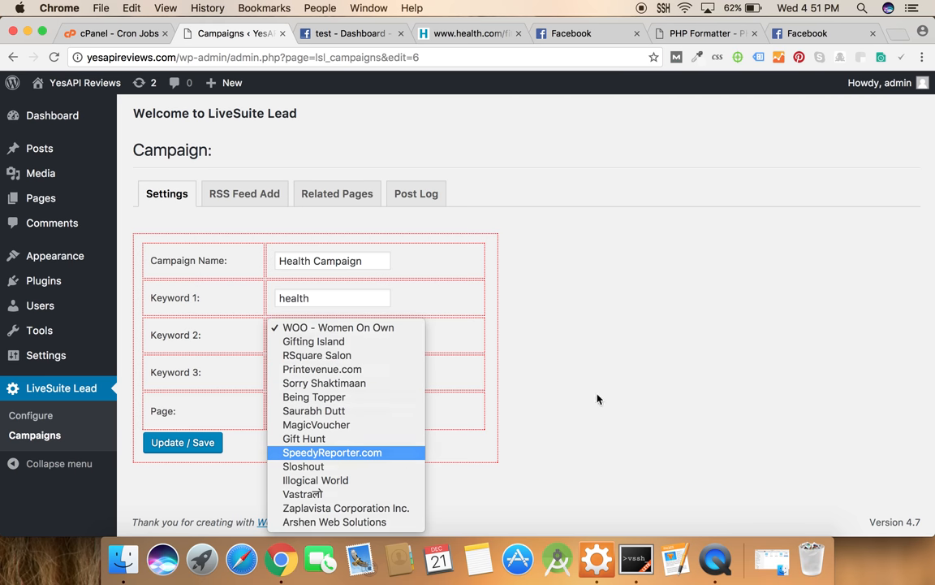
Target the SpeedyReporter.com page, save the campaign and check the health.com fitness feed
left_click(333, 451)
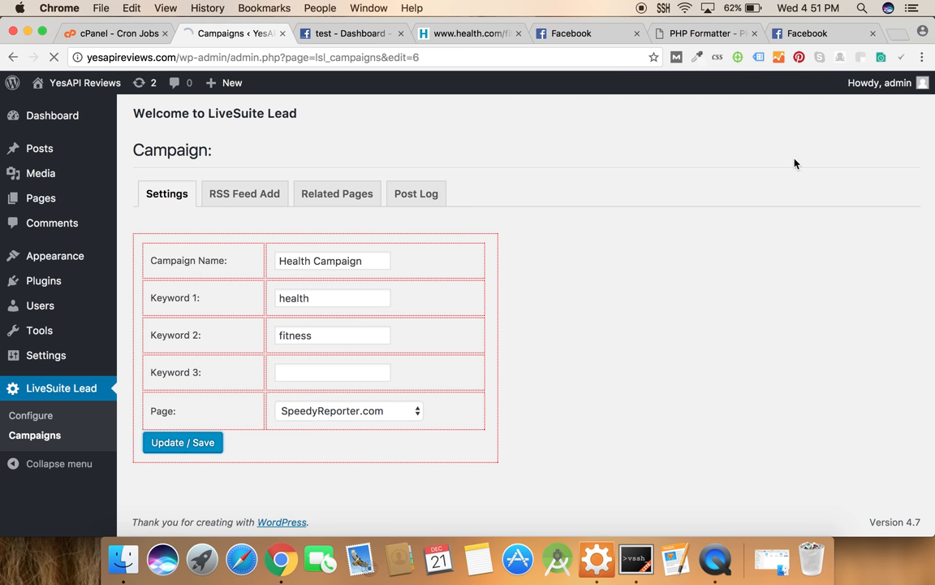
left_click(181, 442)
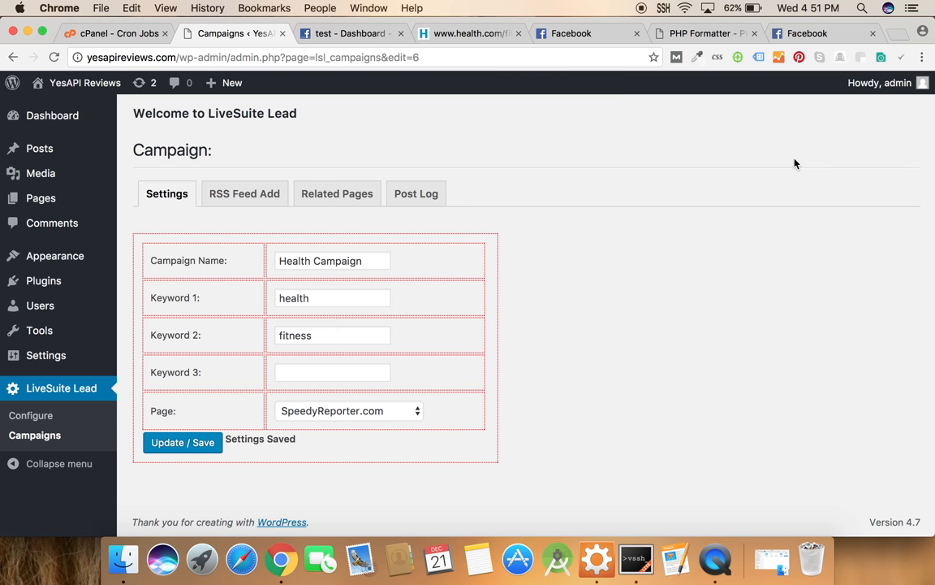
mouse_move(5, 260)
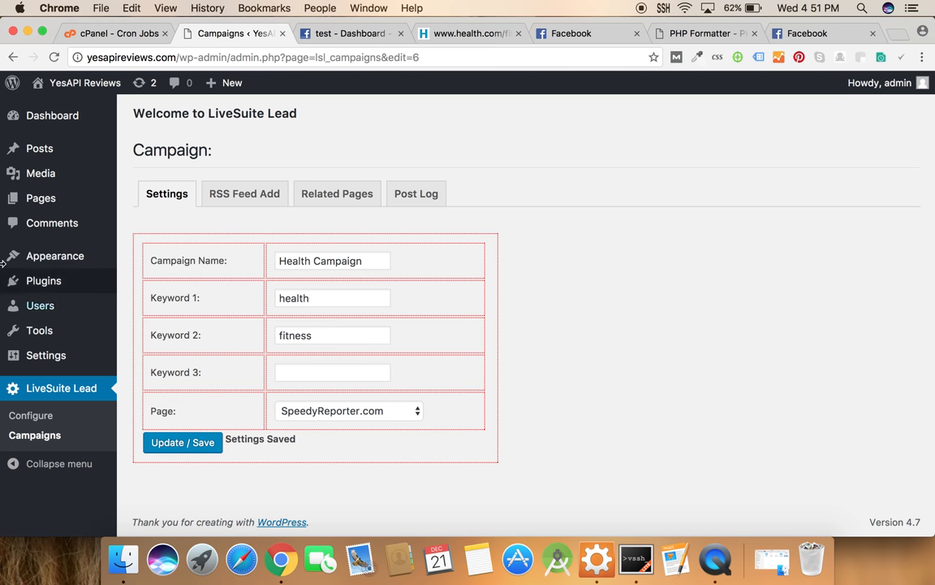
mouse_move(234, 237)
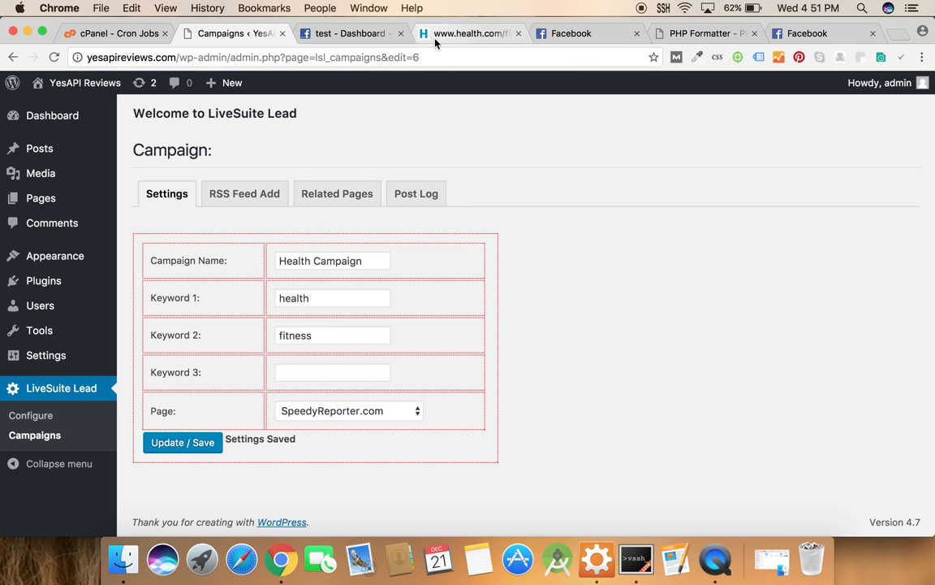
left_click(469, 32)
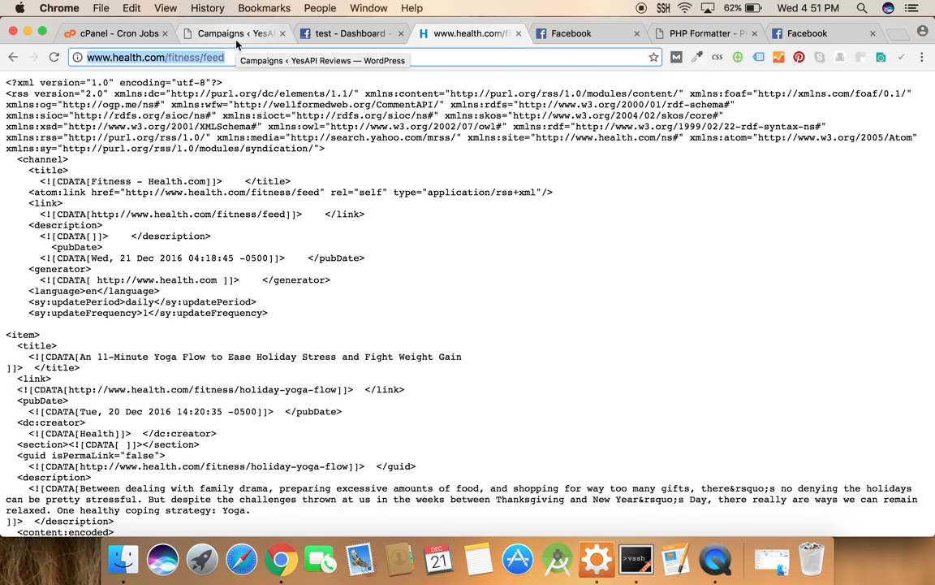
left_click(235, 34)
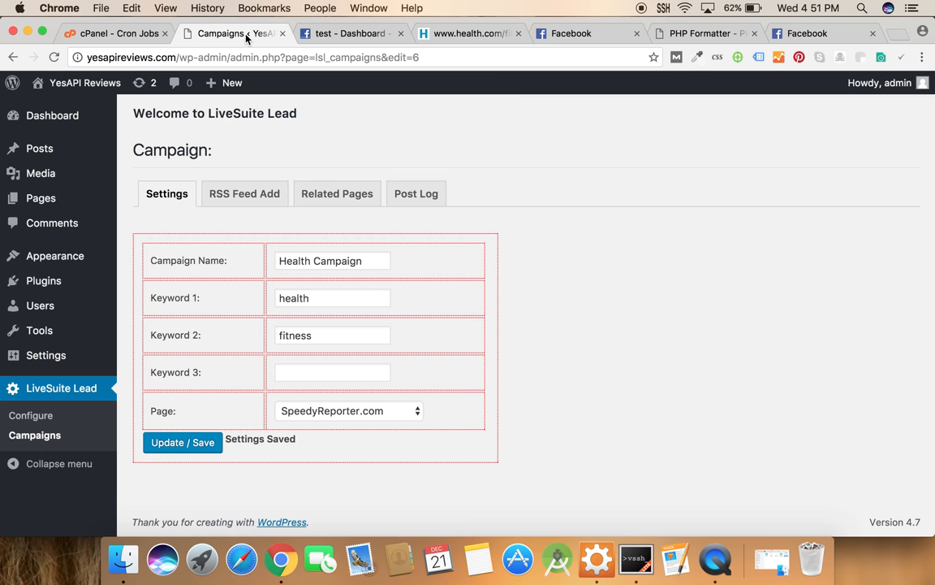
left_click(243, 194)
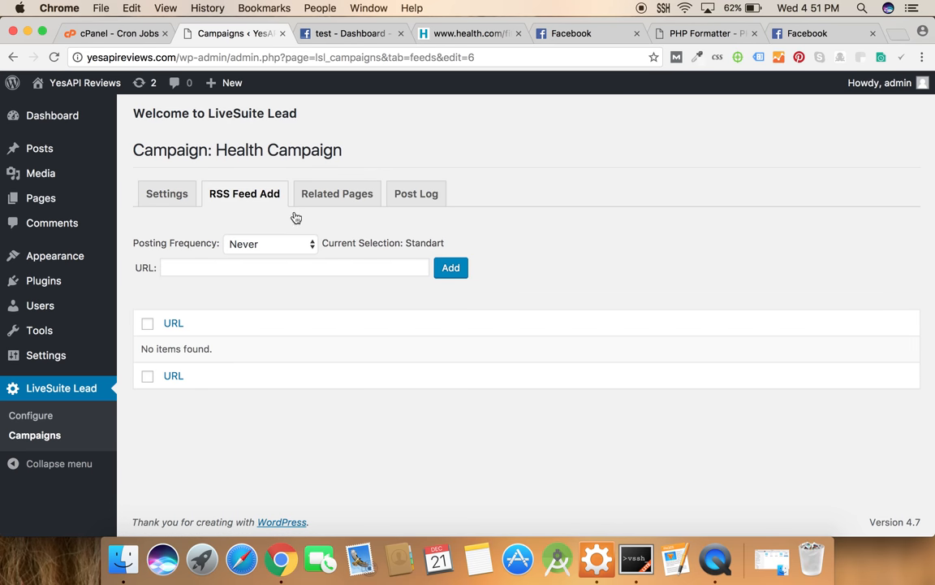
type("http://www.health.com/fitness/feed")
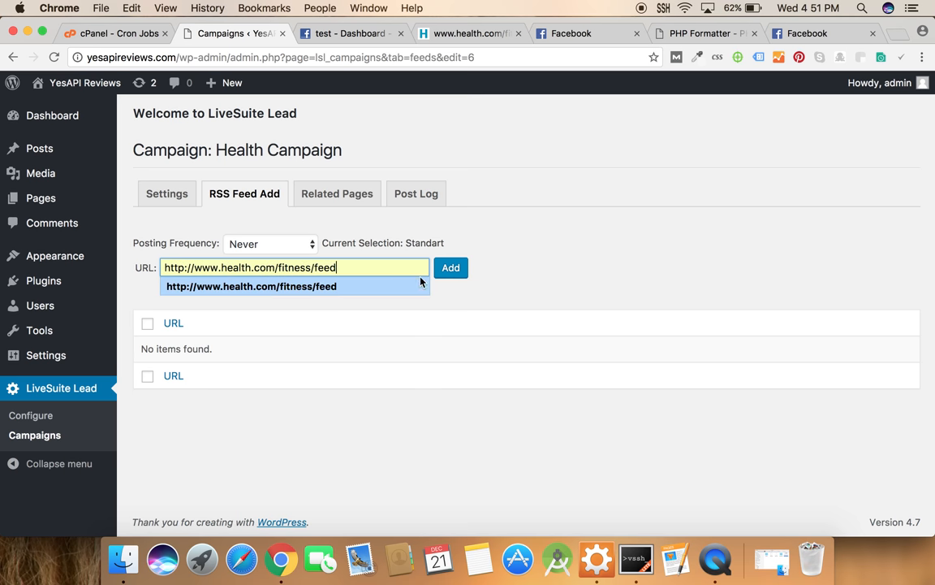
left_click(452, 268)
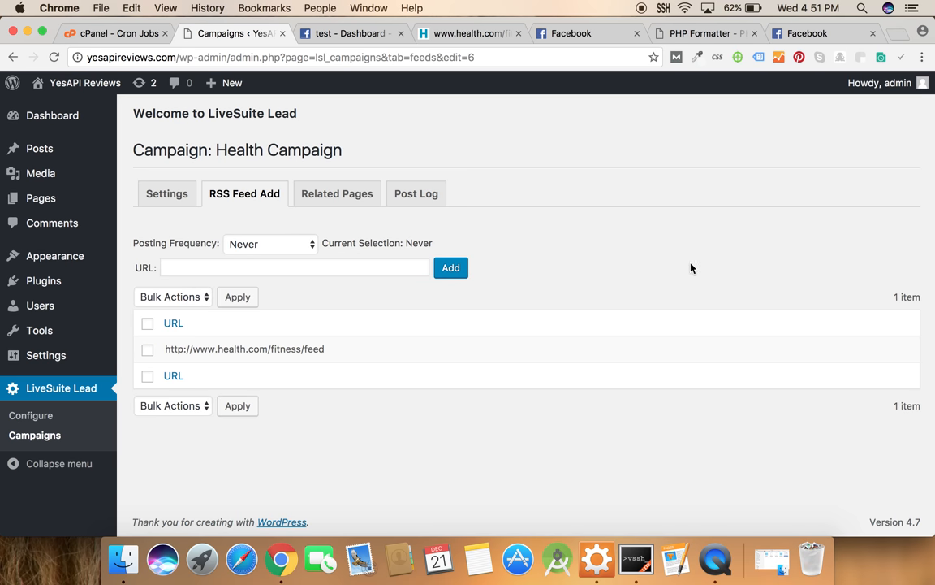
left_click(29, 416)
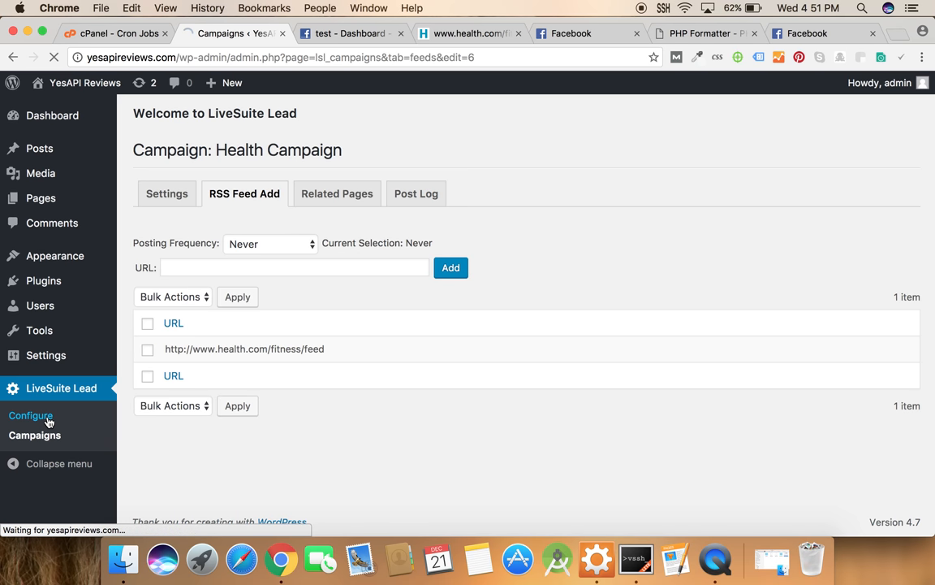
Copy the Once Per Hour cron wget command from Cron Details on the LiveSuite Lead Configure page
left_click(29, 415)
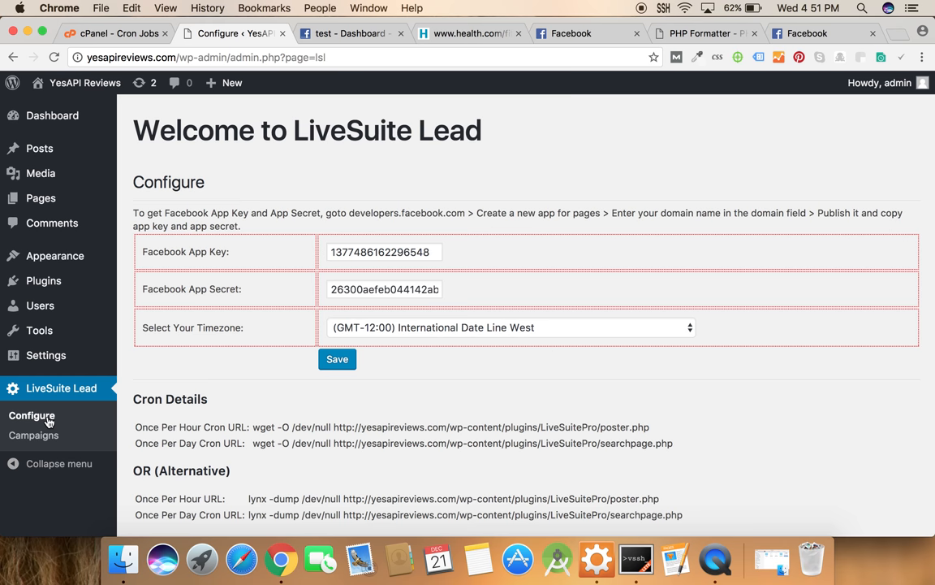
mouse_move(145, 424)
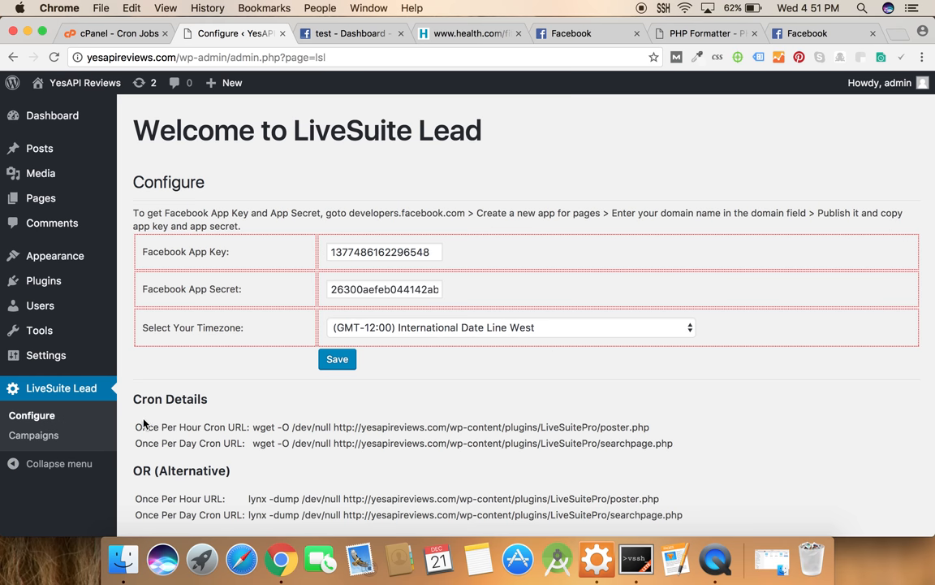
left_click_drag(135, 426, 672, 442)
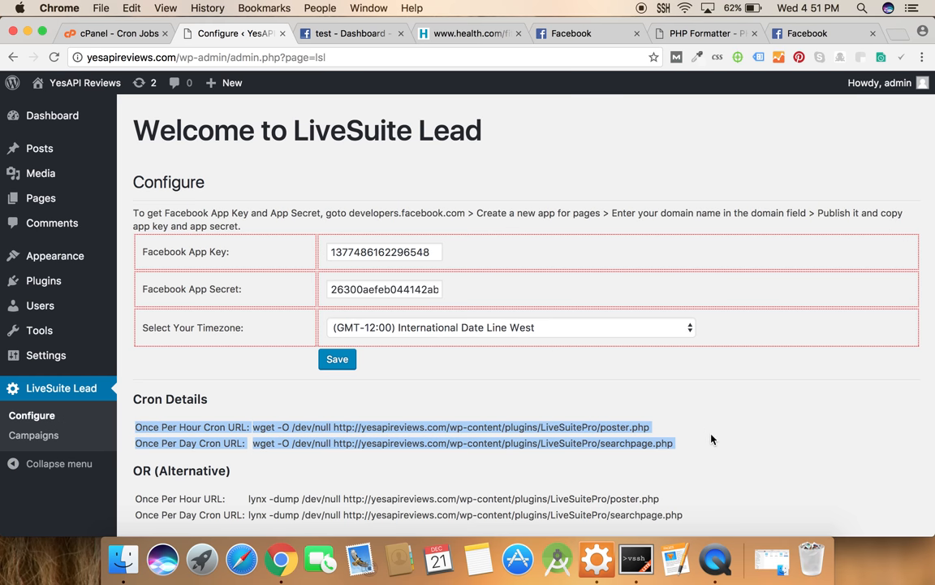
scroll("down", 3)
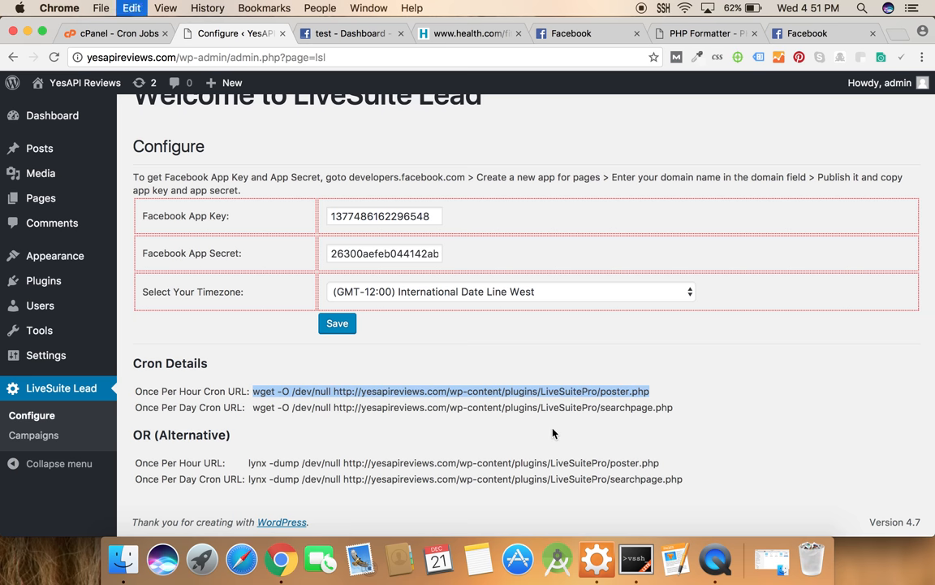
left_click(106, 36)
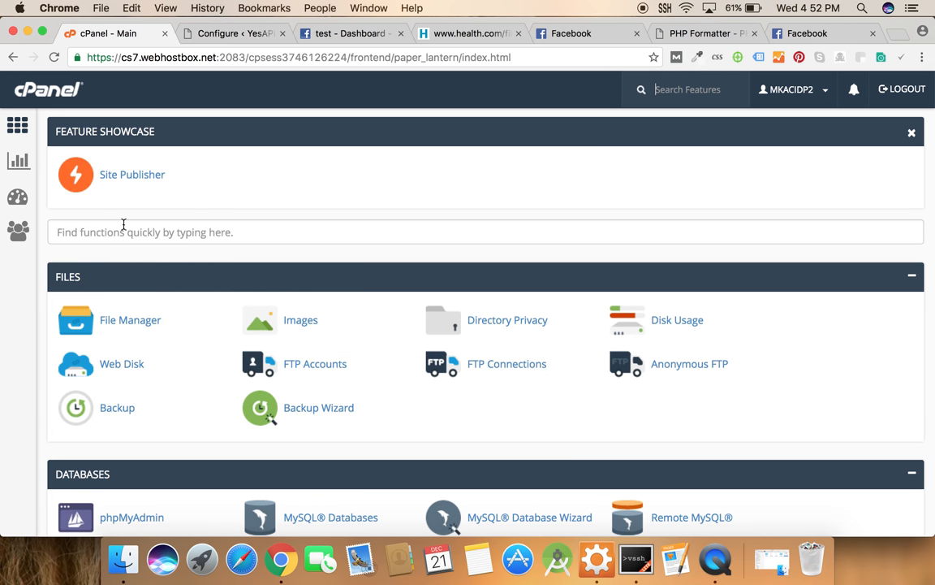
Search cPanel for 'cron' and go to the Cron Jobs feature under Advanced
type("cron")
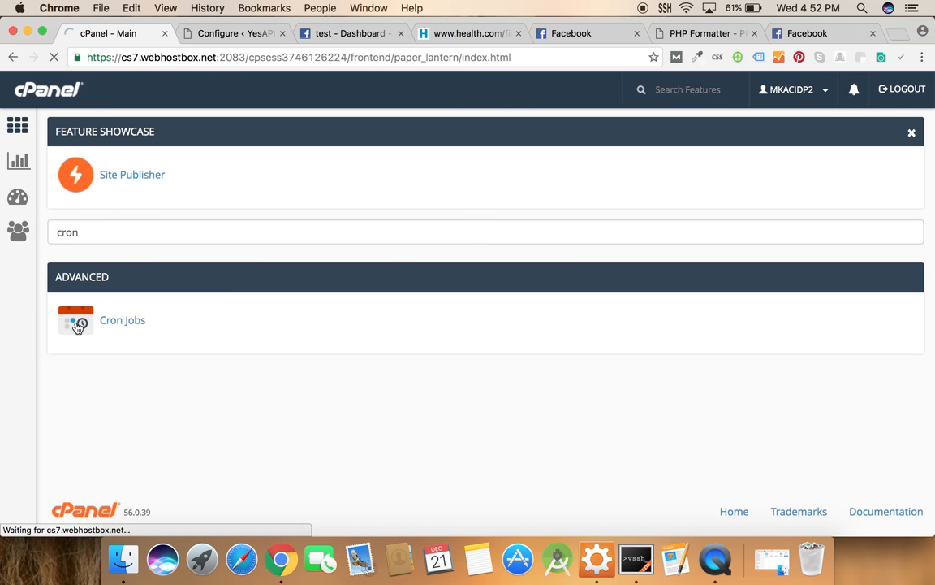
left_click(257, 40)
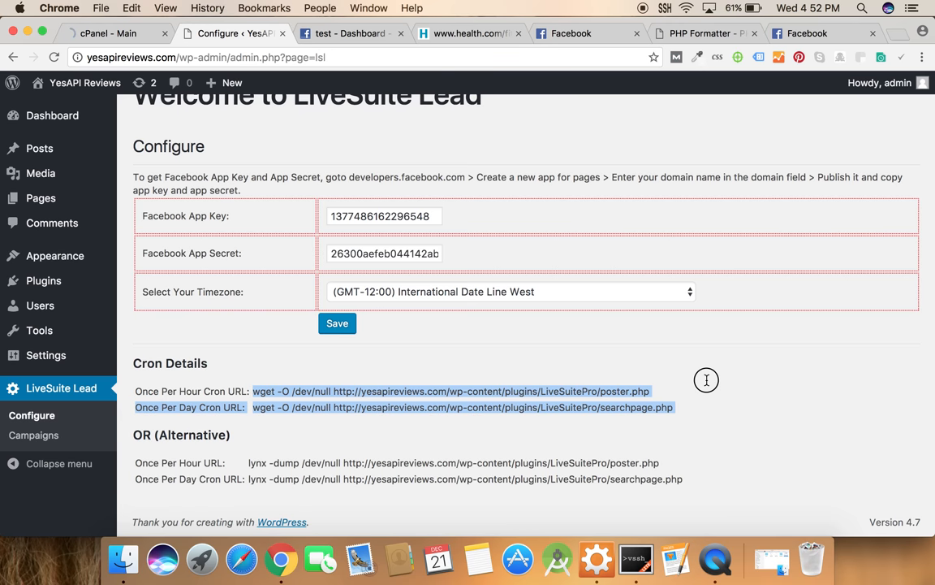
left_click(110, 36)
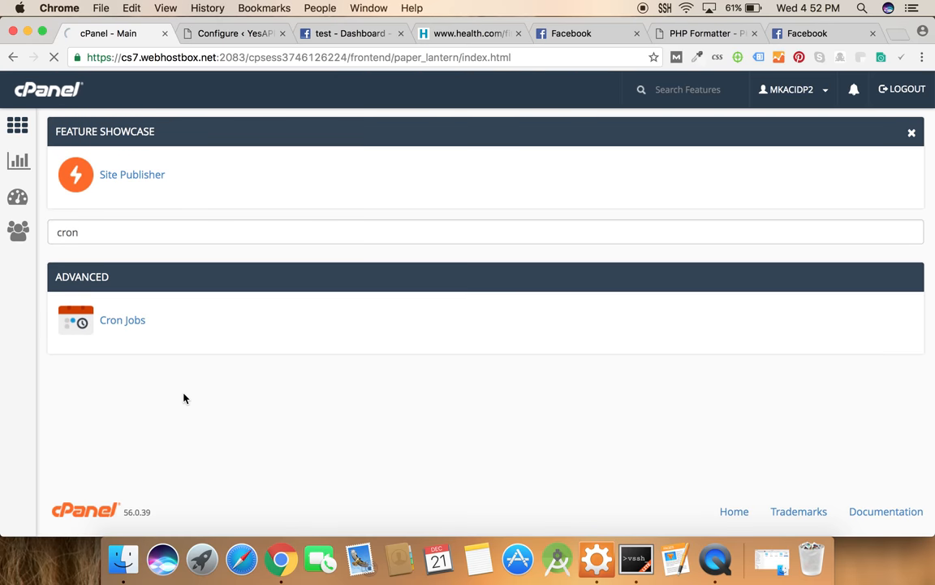
left_click(124, 320)
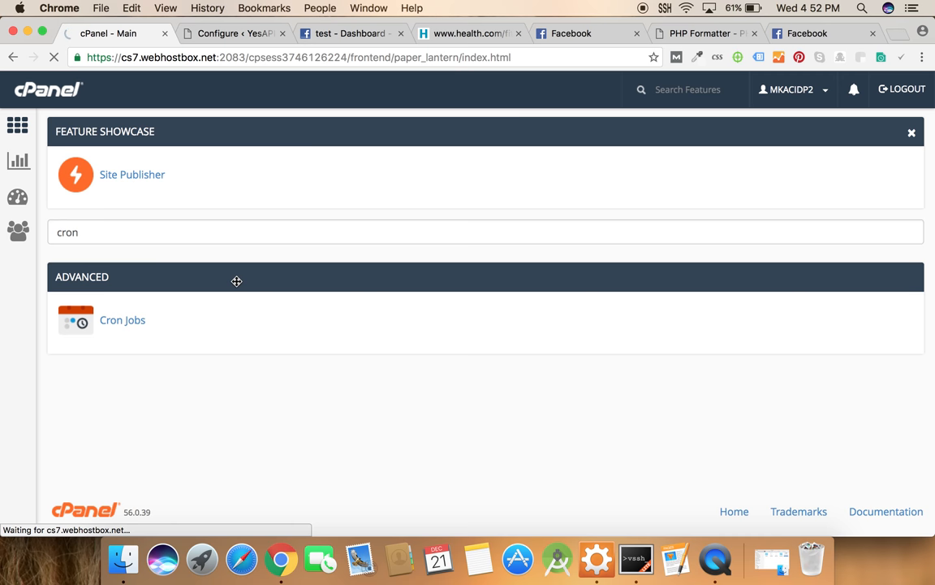
left_click(122, 318)
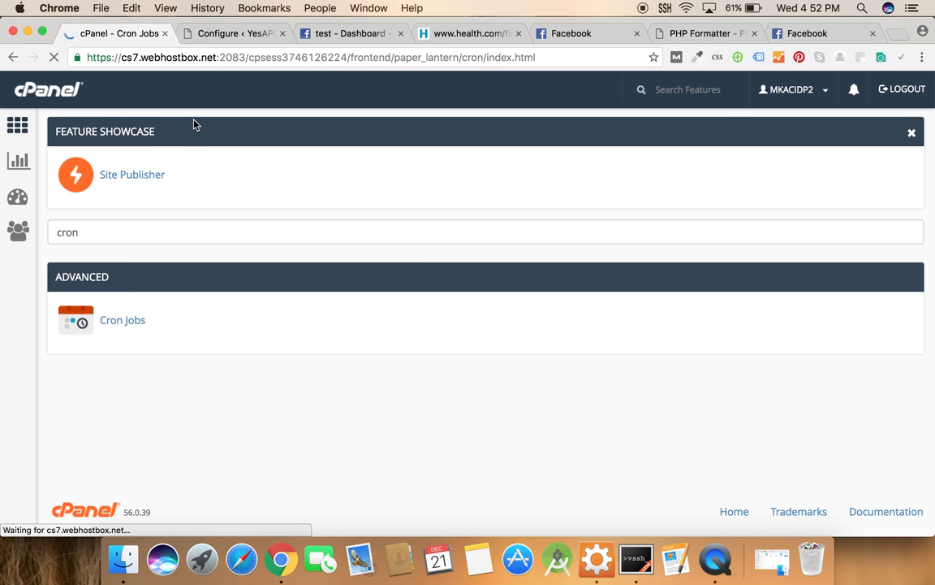
Start a new cron job with the Once Per Hour preset from Common Settings
left_click(122, 320)
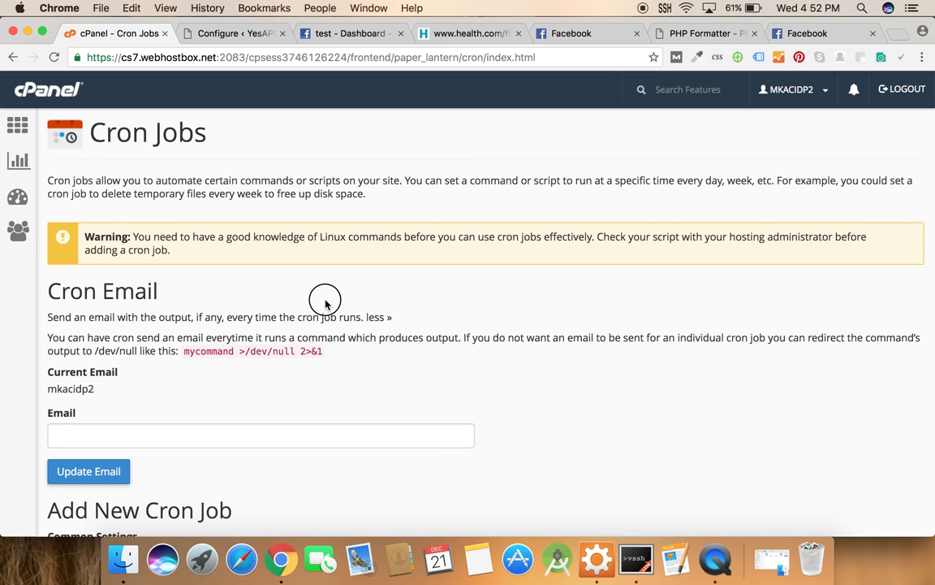
scroll("down", 3)
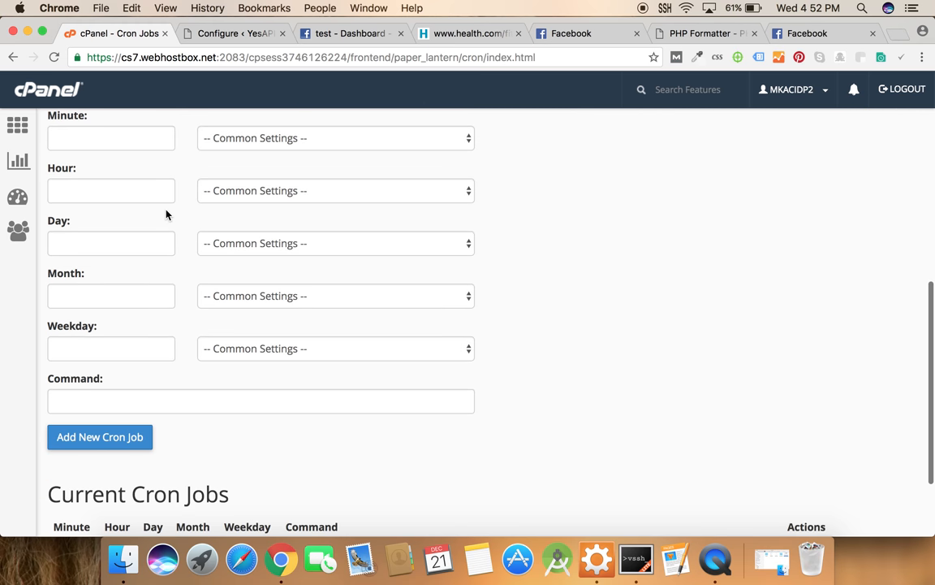
left_click(241, 39)
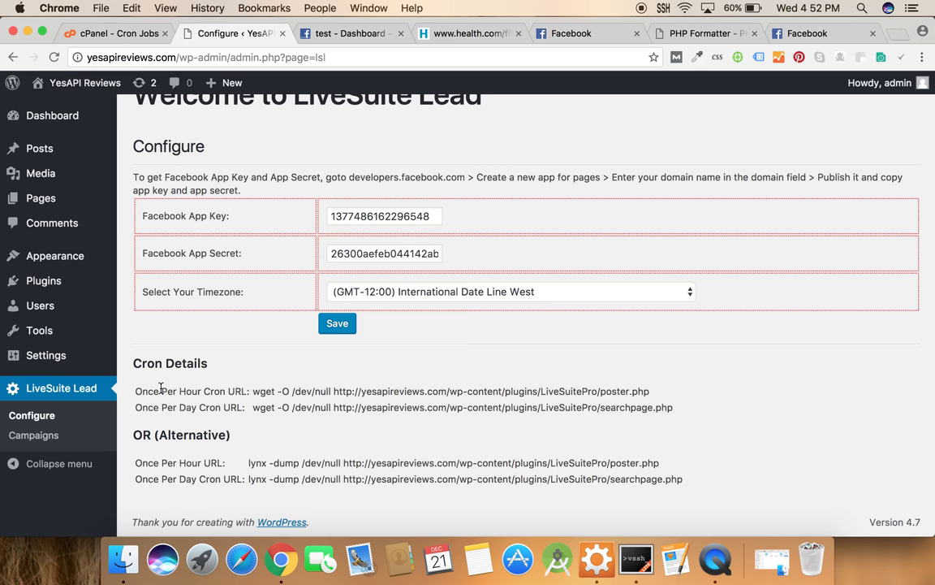
left_click(121, 36)
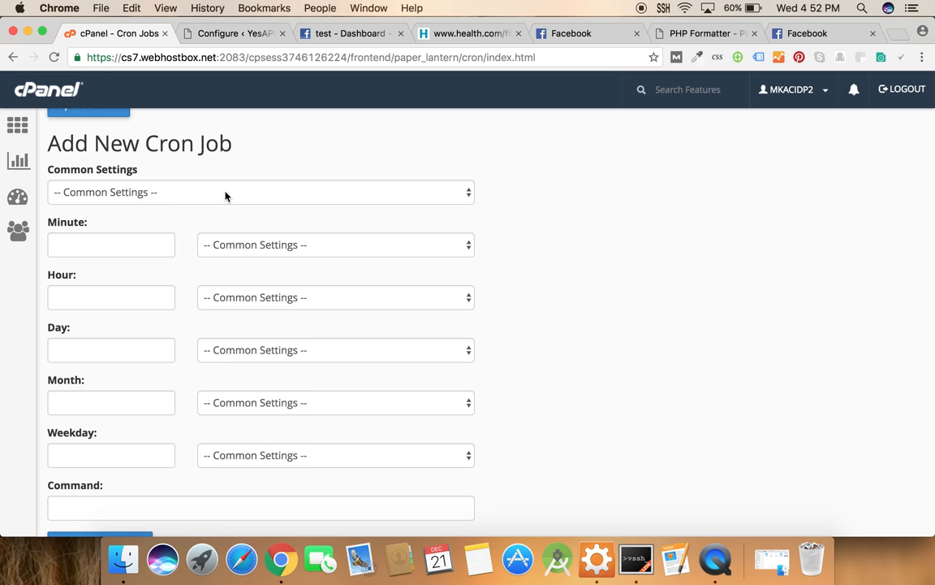
left_click(260, 191)
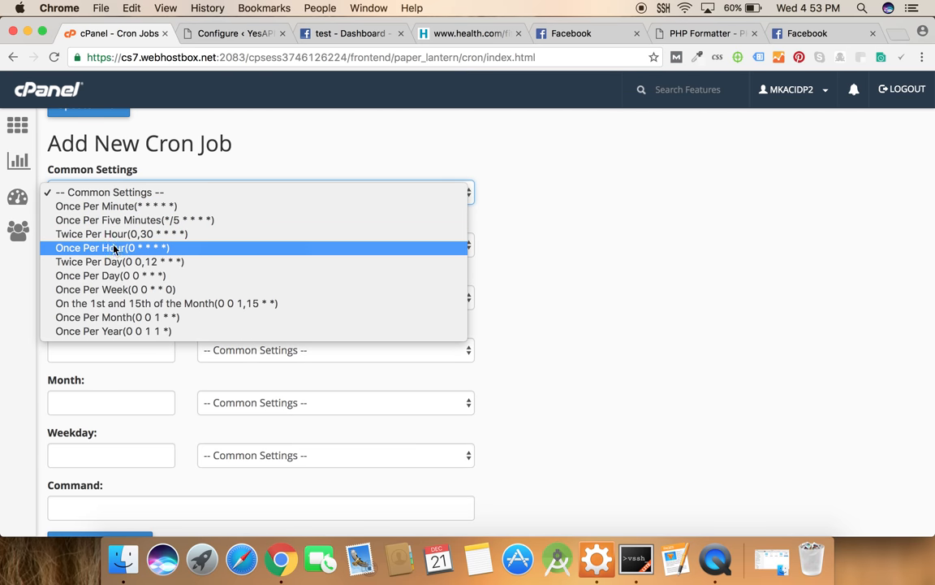
left_click(112, 247)
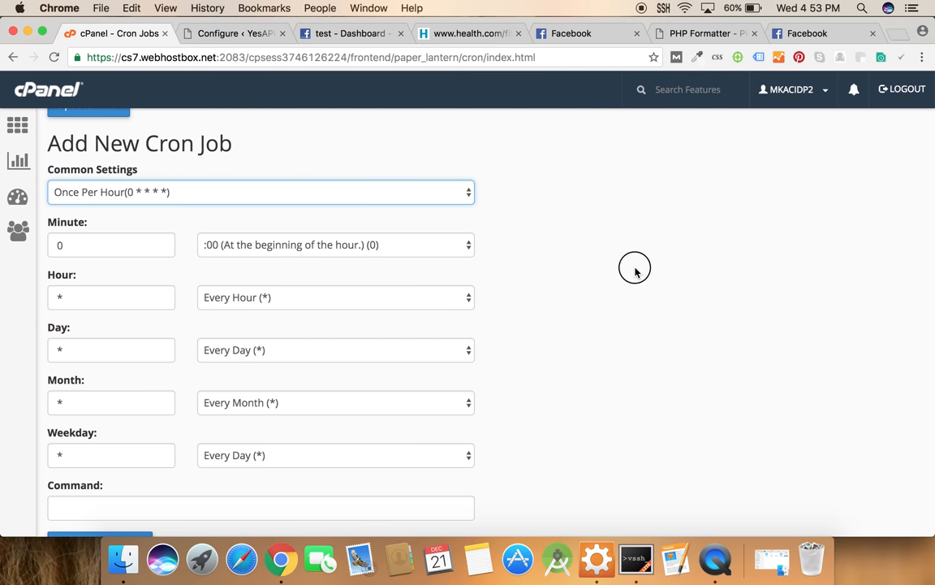
Add the hourly cron job running the poster.php wget command, then grab the daily searchpage.php command
left_click(244, 37)
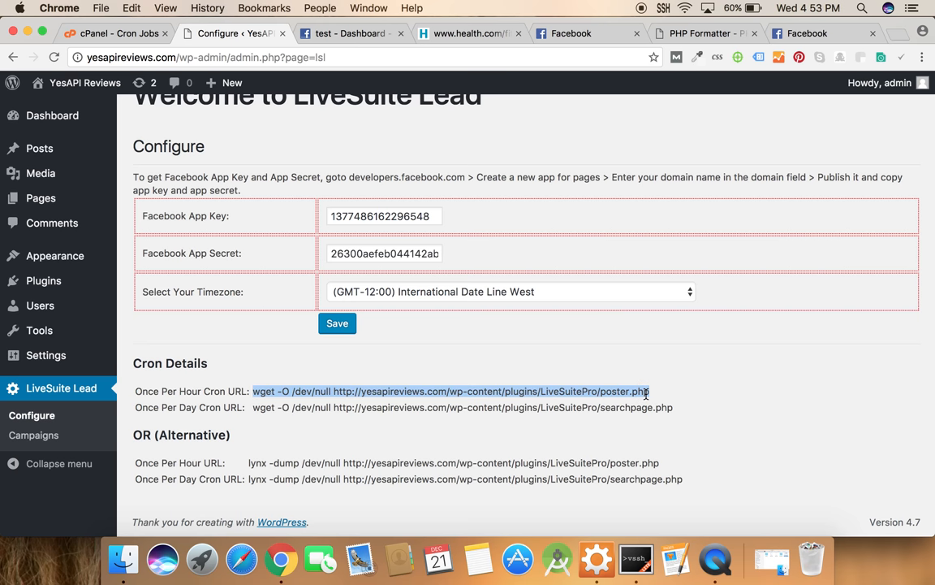
left_click(97, 35)
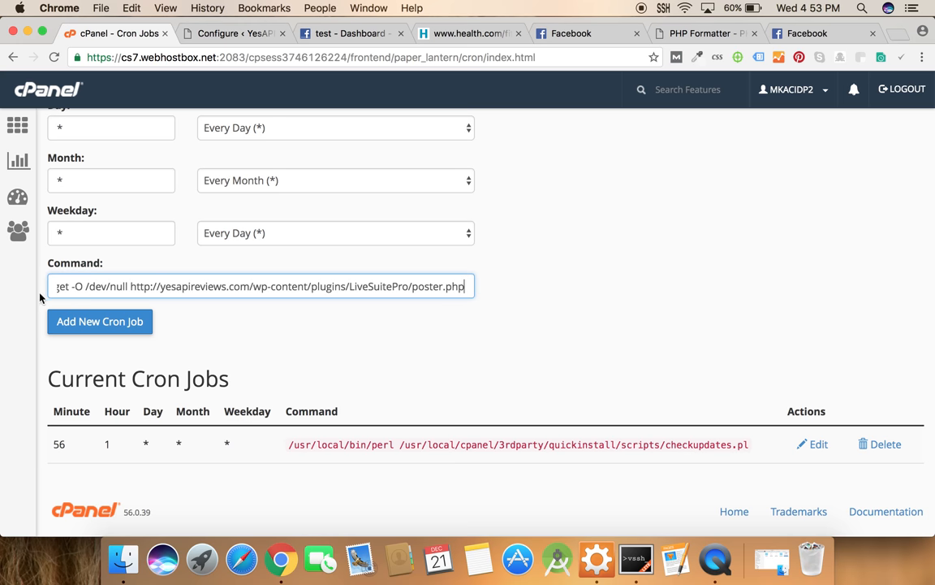
left_click(99, 321)
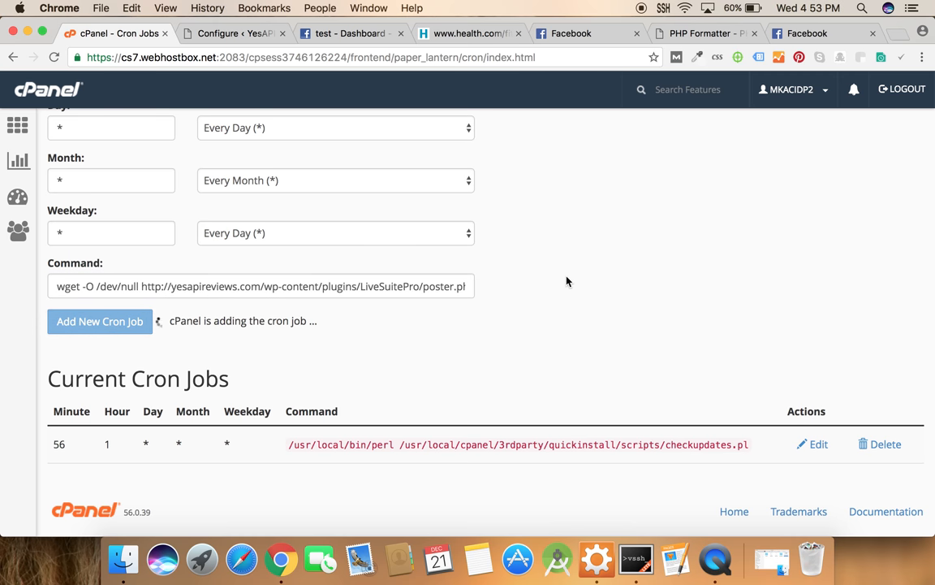
left_click(99, 322)
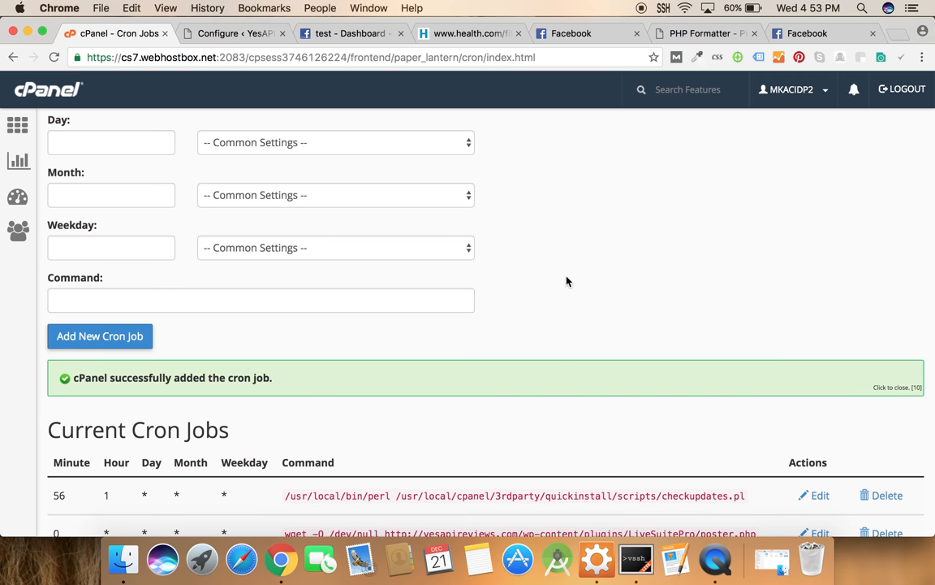
left_click(235, 39)
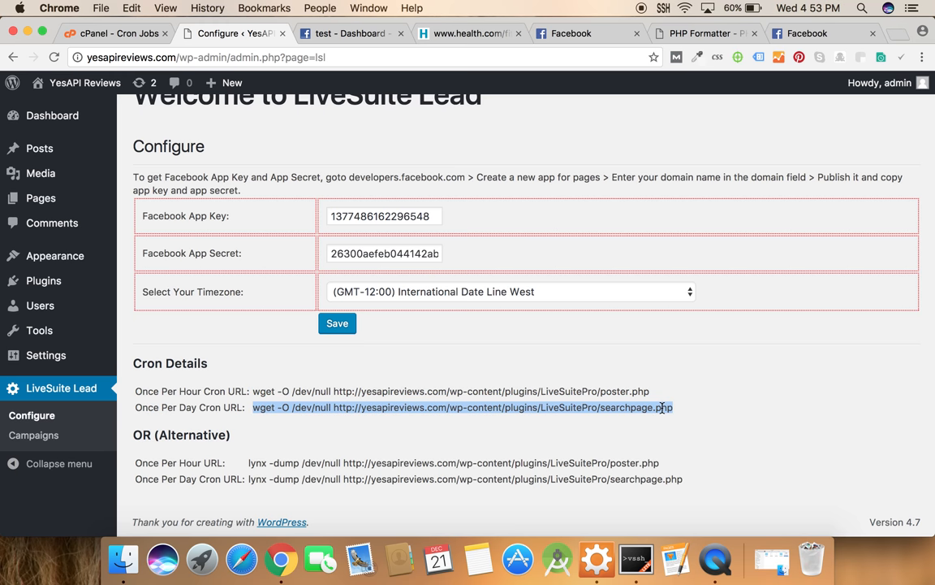
Add a Once Per Day cron job running the searchpage.php wget command and return to WordPress
left_click(111, 36)
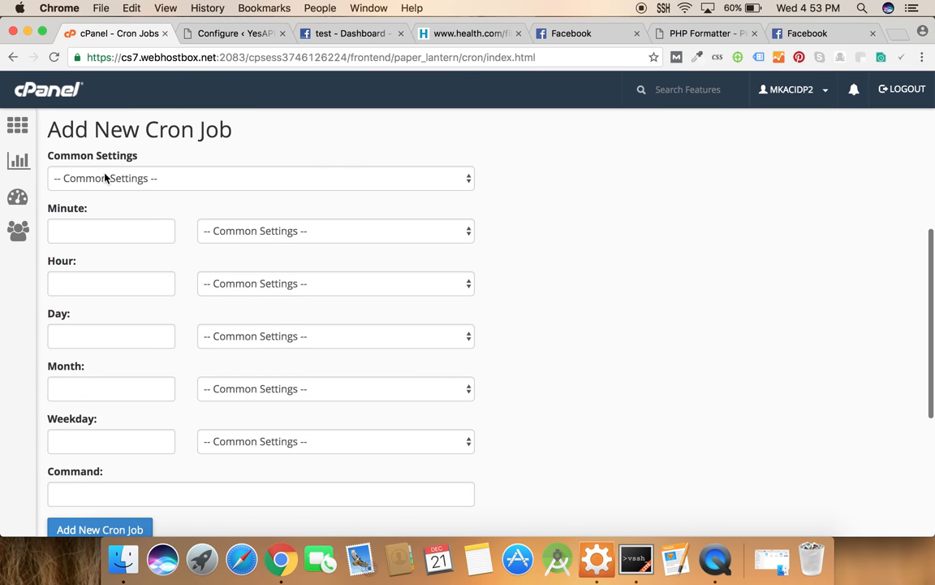
left_click(259, 177)
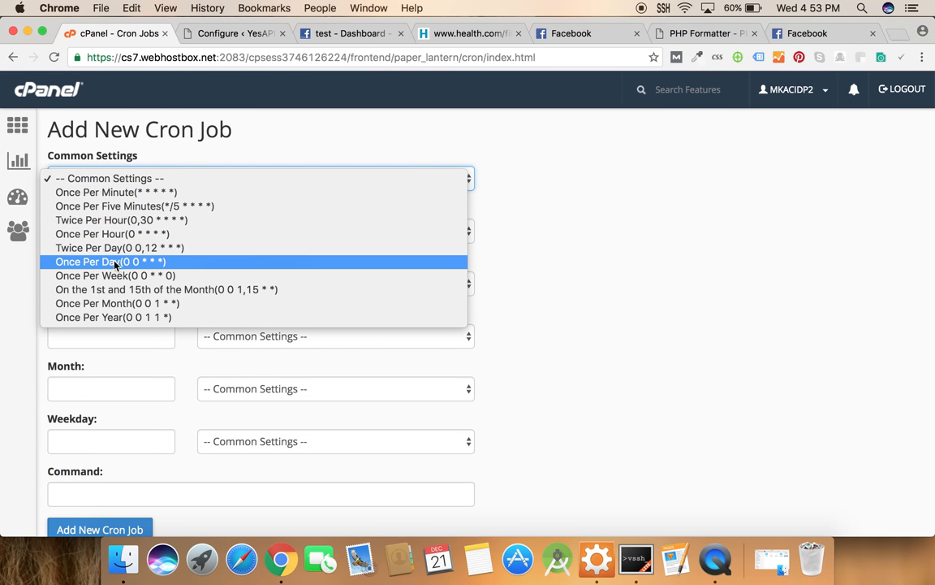
left_click(99, 272)
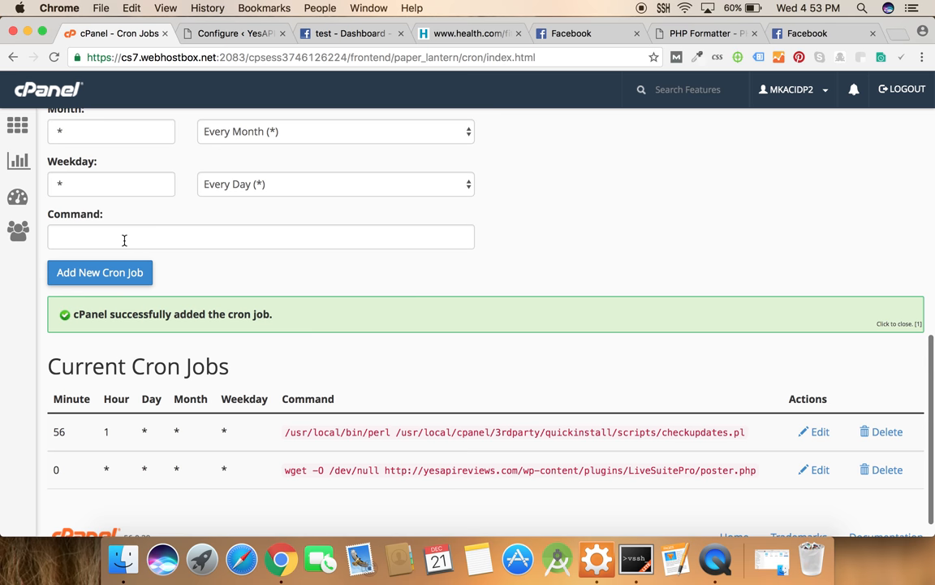
left_click(99, 273)
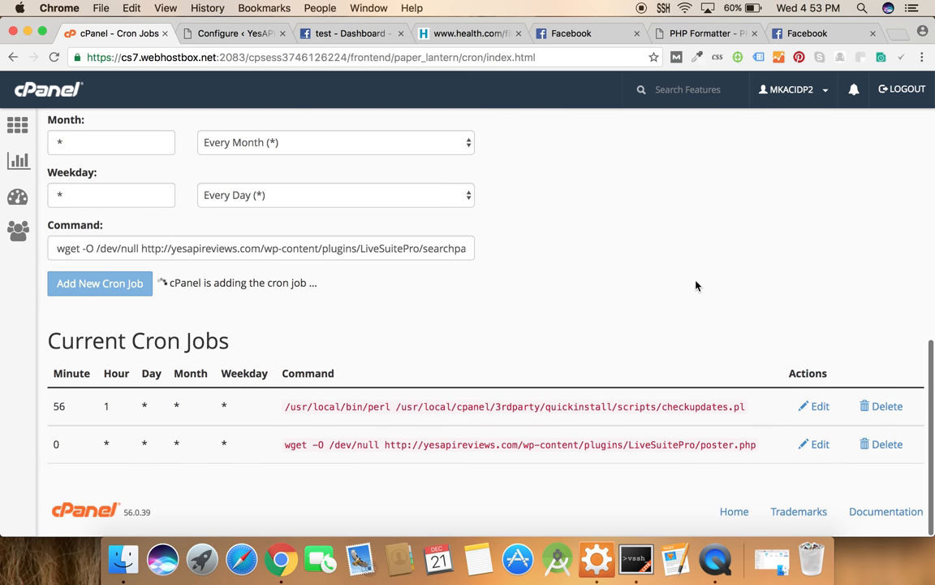
left_click(99, 282)
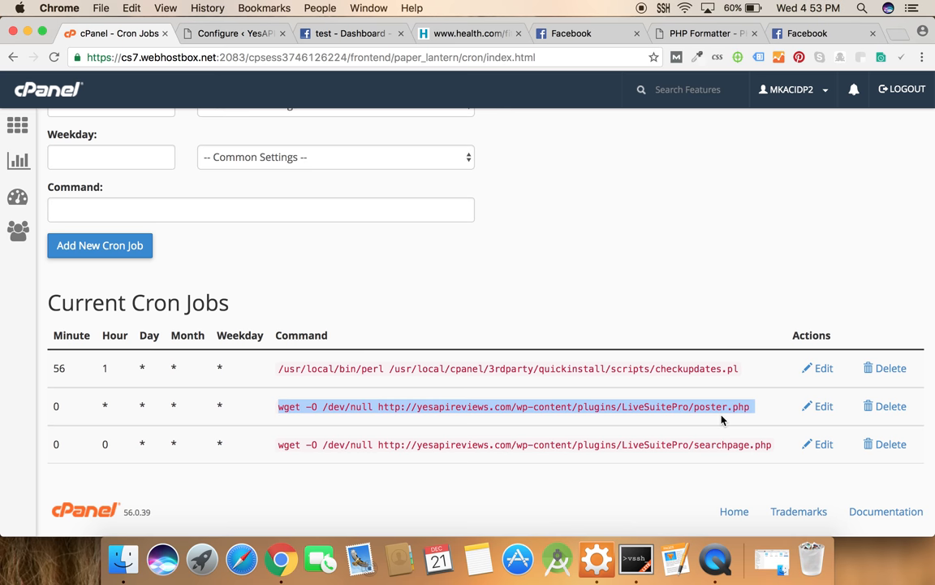
left_click(244, 39)
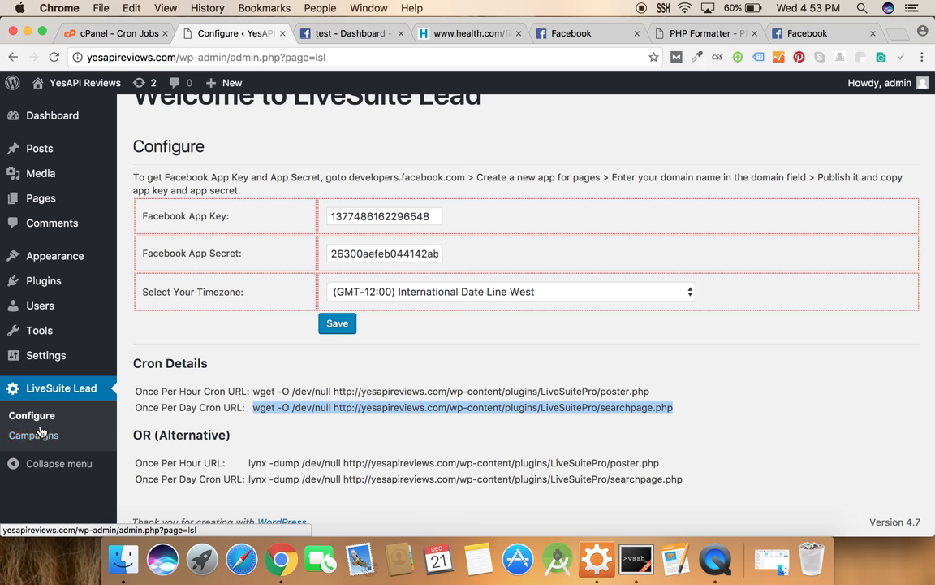
Switch Health Campaign to Active on the LiveSuite Lead Campaigns page
left_click(32, 435)
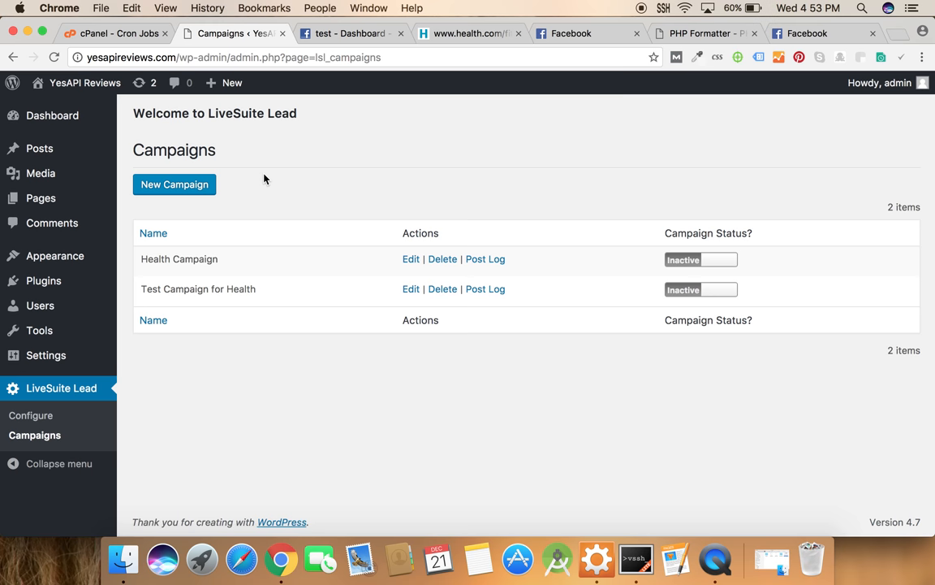
mouse_move(683, 214)
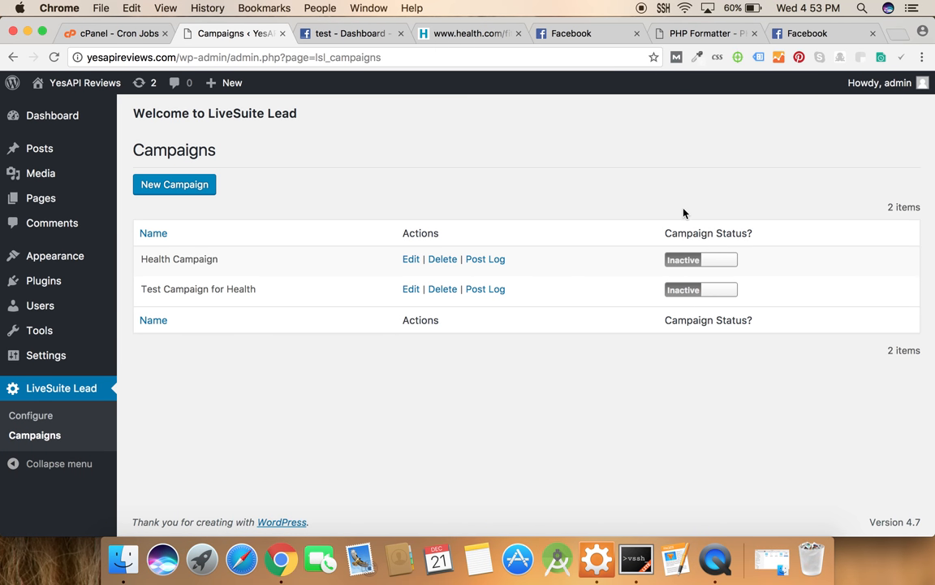
left_click(699, 260)
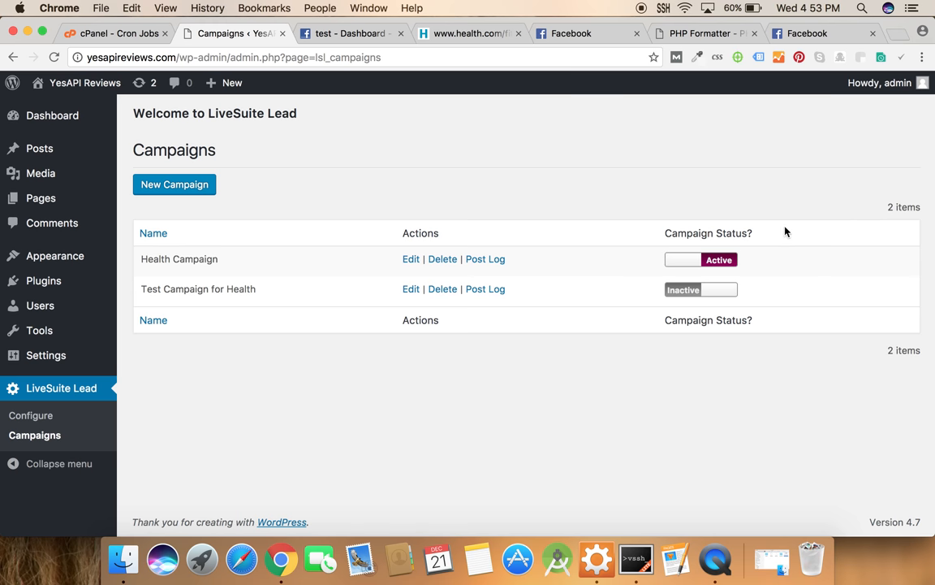
mouse_move(739, 212)
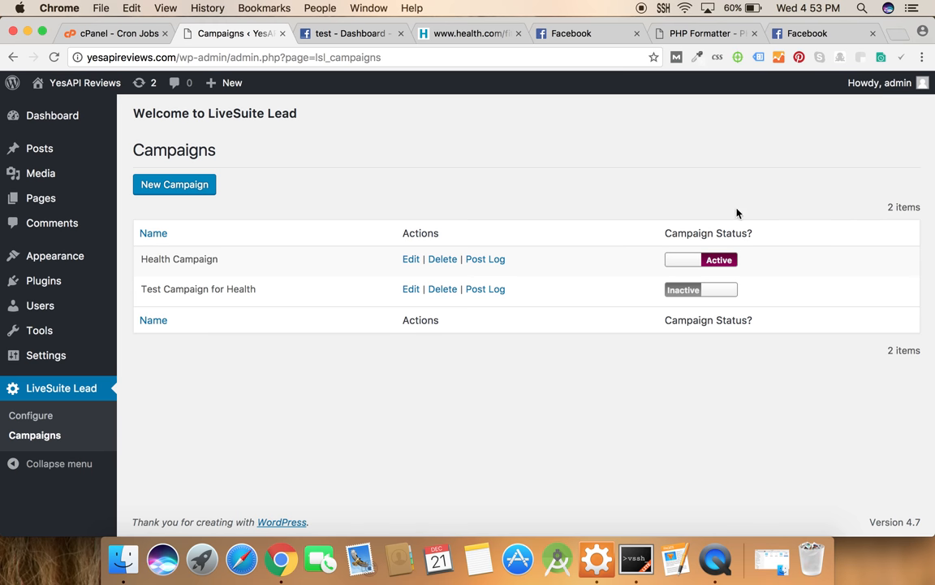
mouse_move(471, 137)
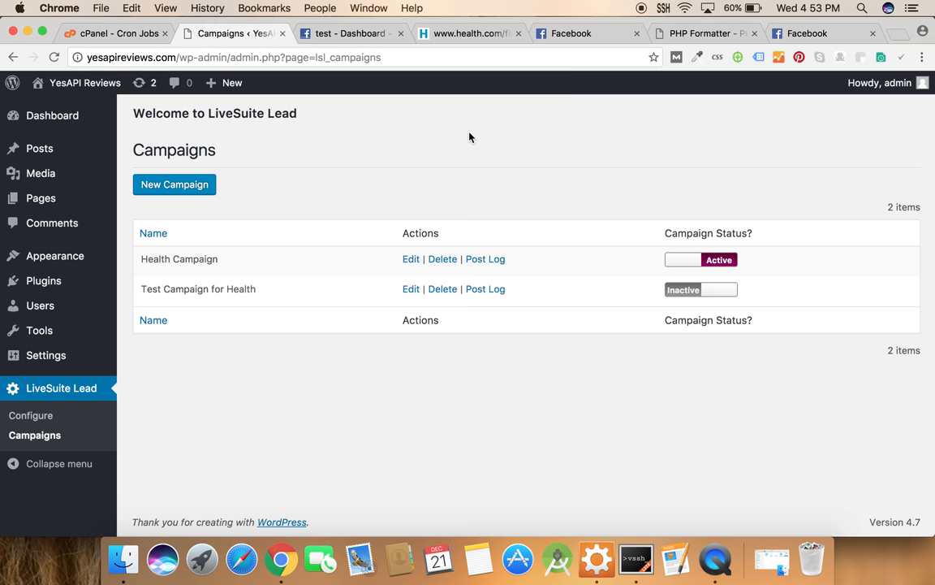